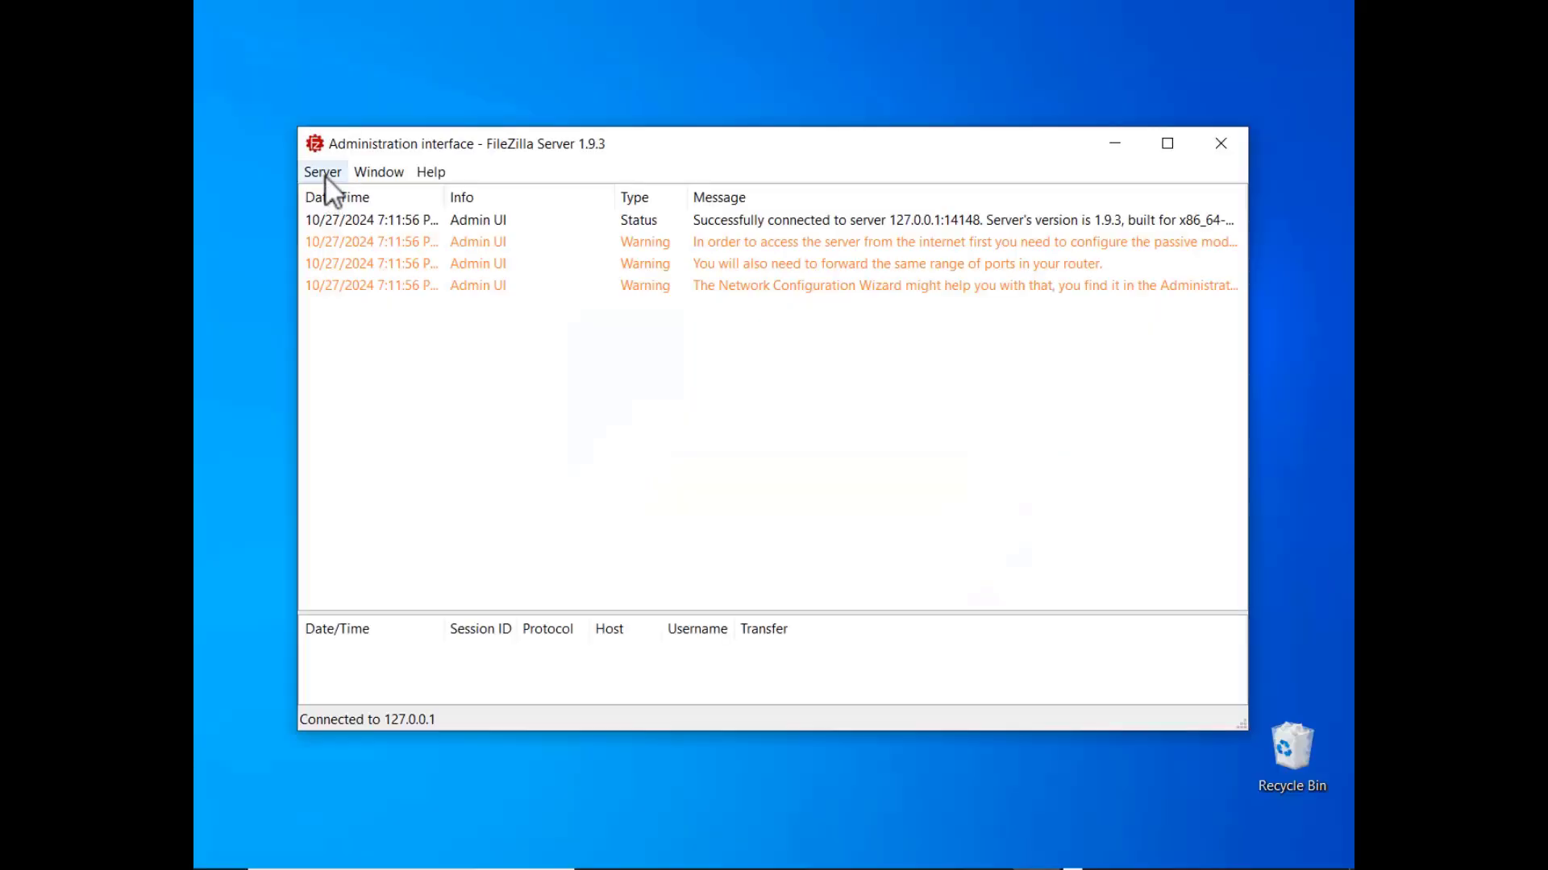
Step: Open the server's Configure settings from the Server menu
left_click(322, 171)
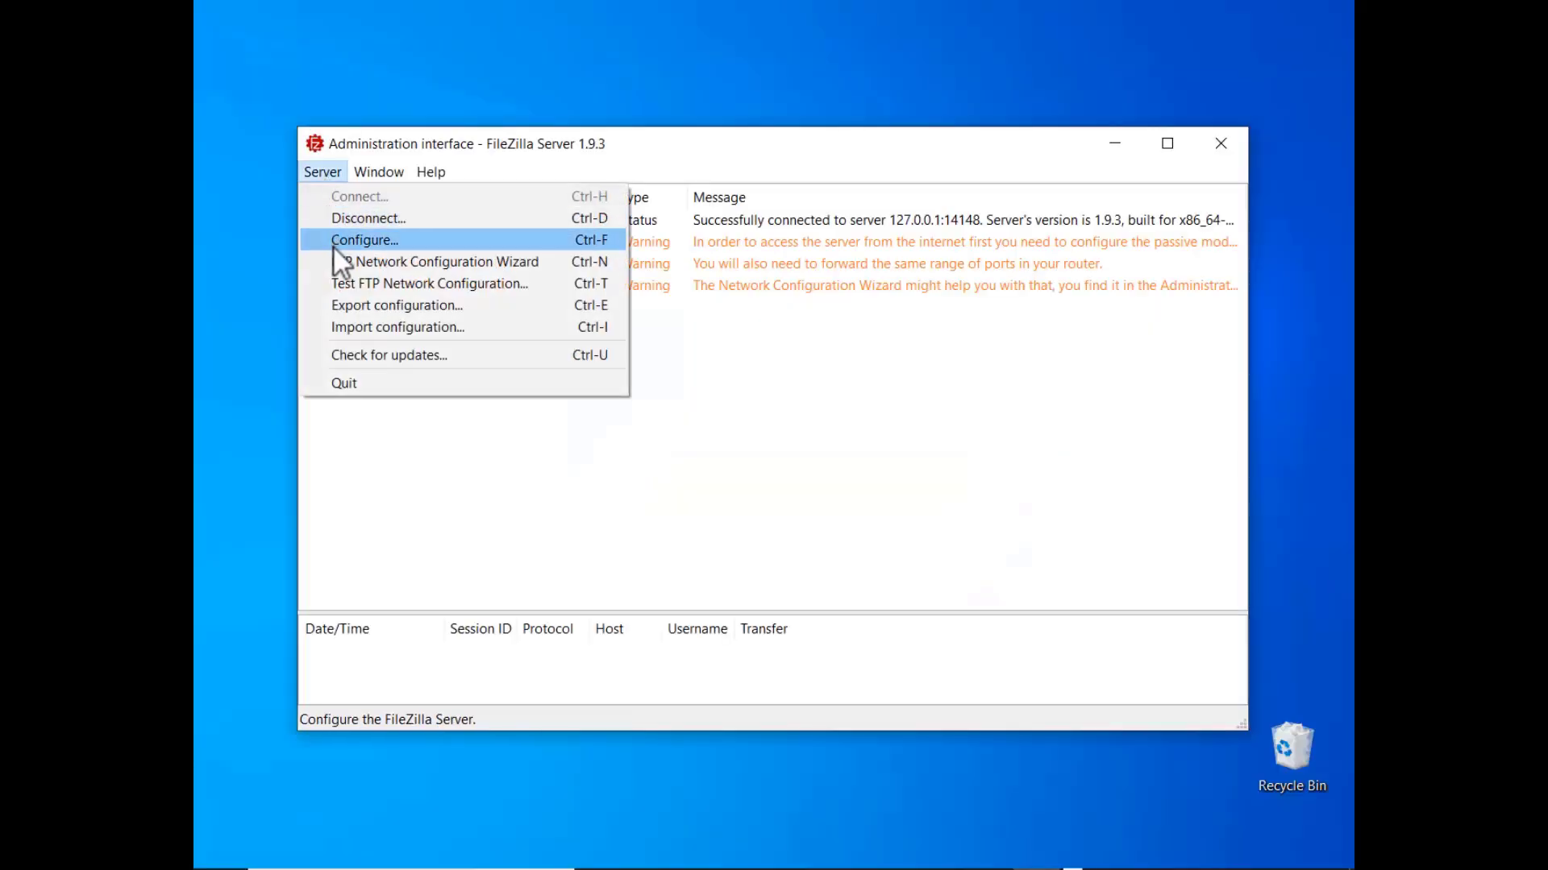
left_click(362, 240)
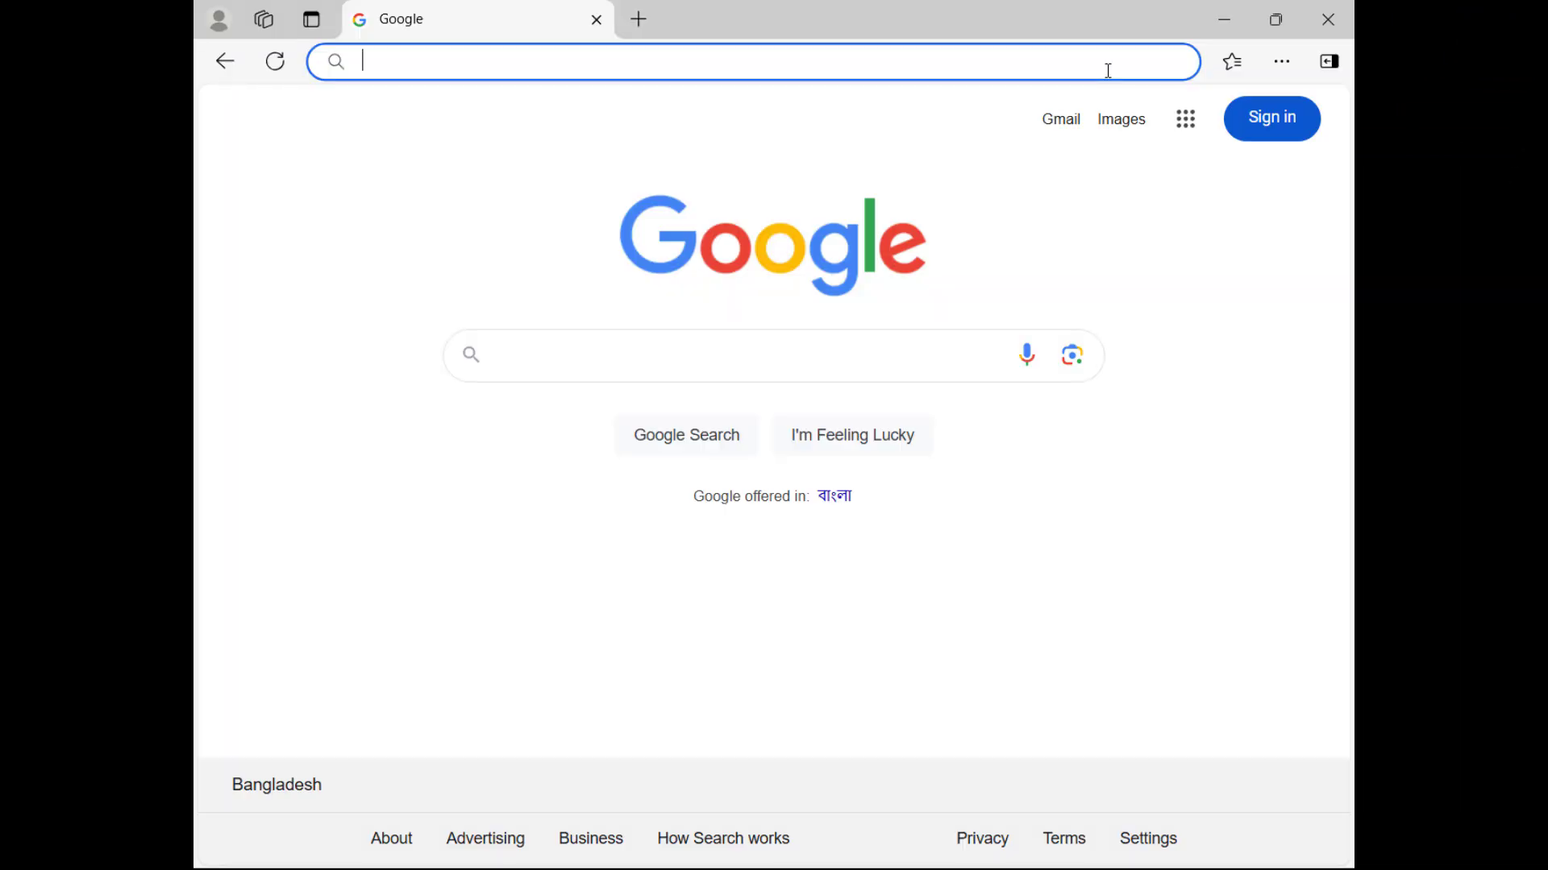
type("https://127.0.0.1")
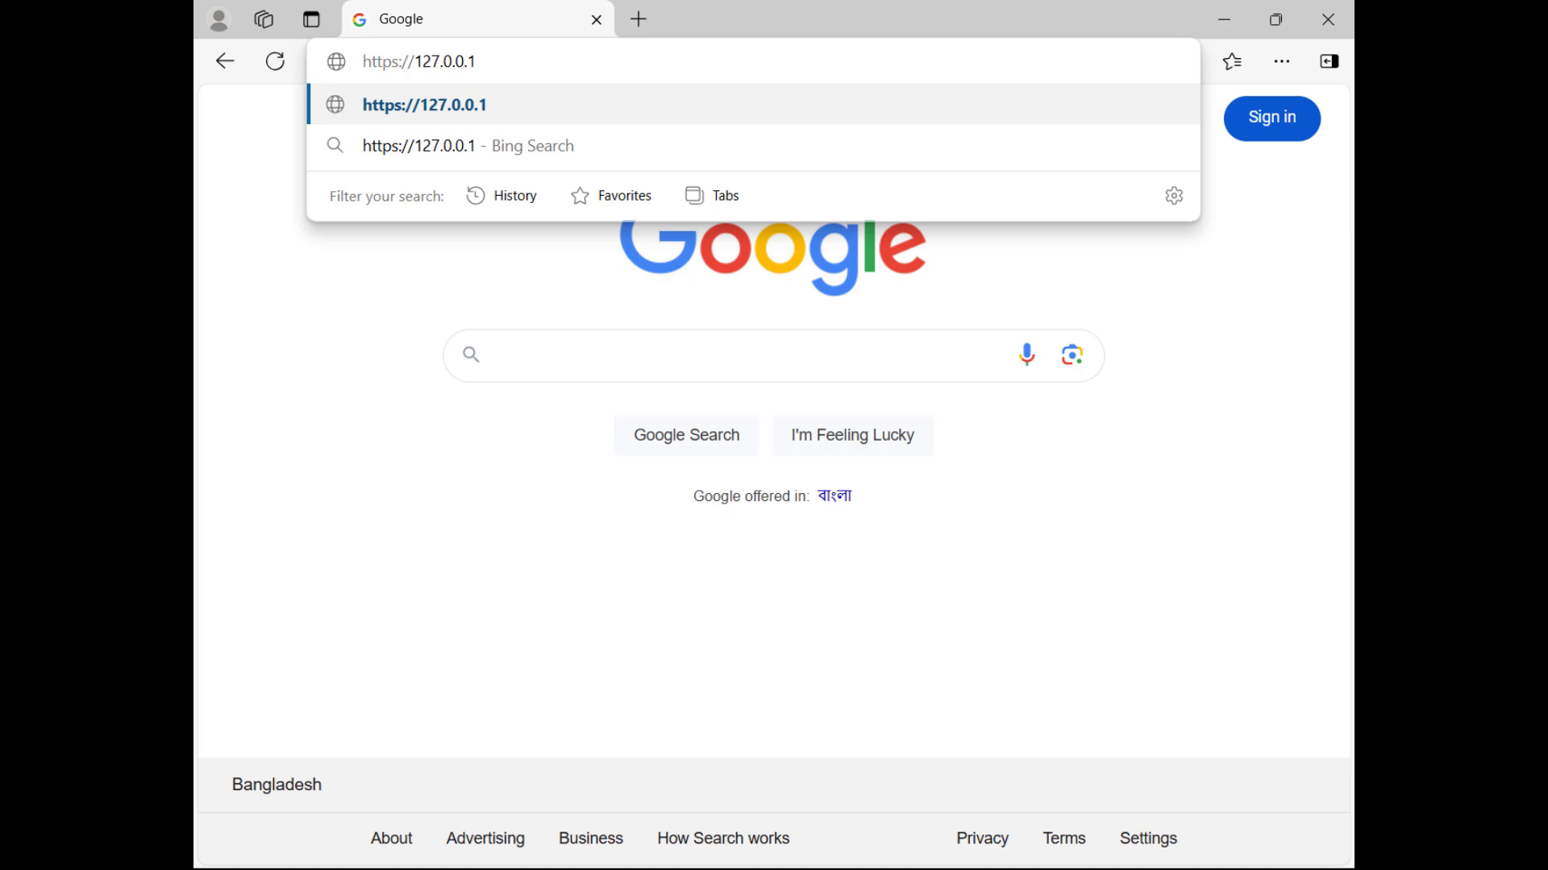
type(":")
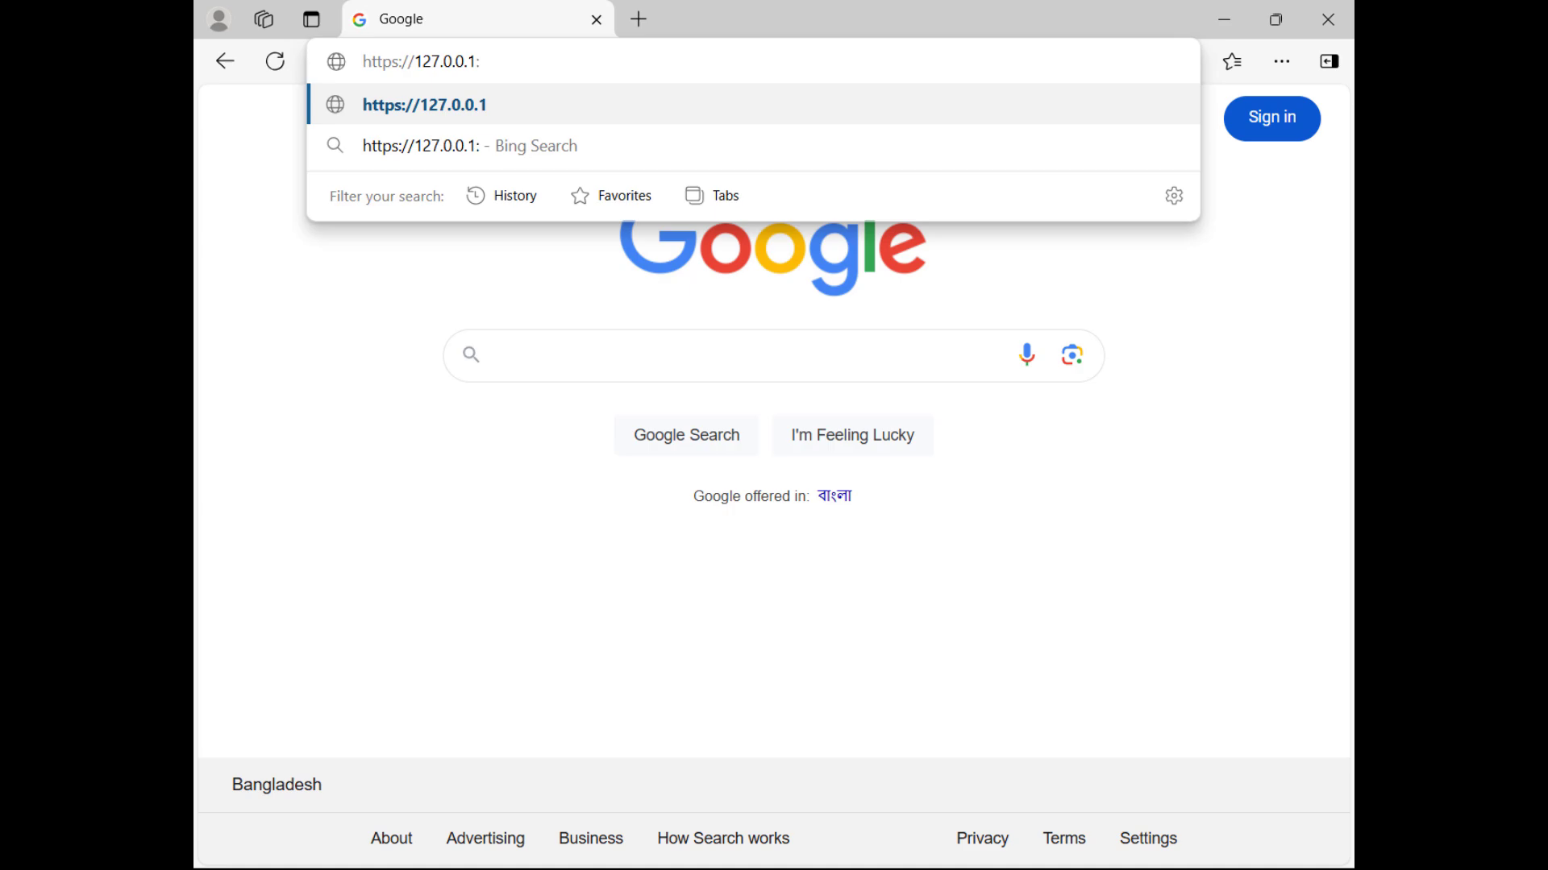
key("backspace")
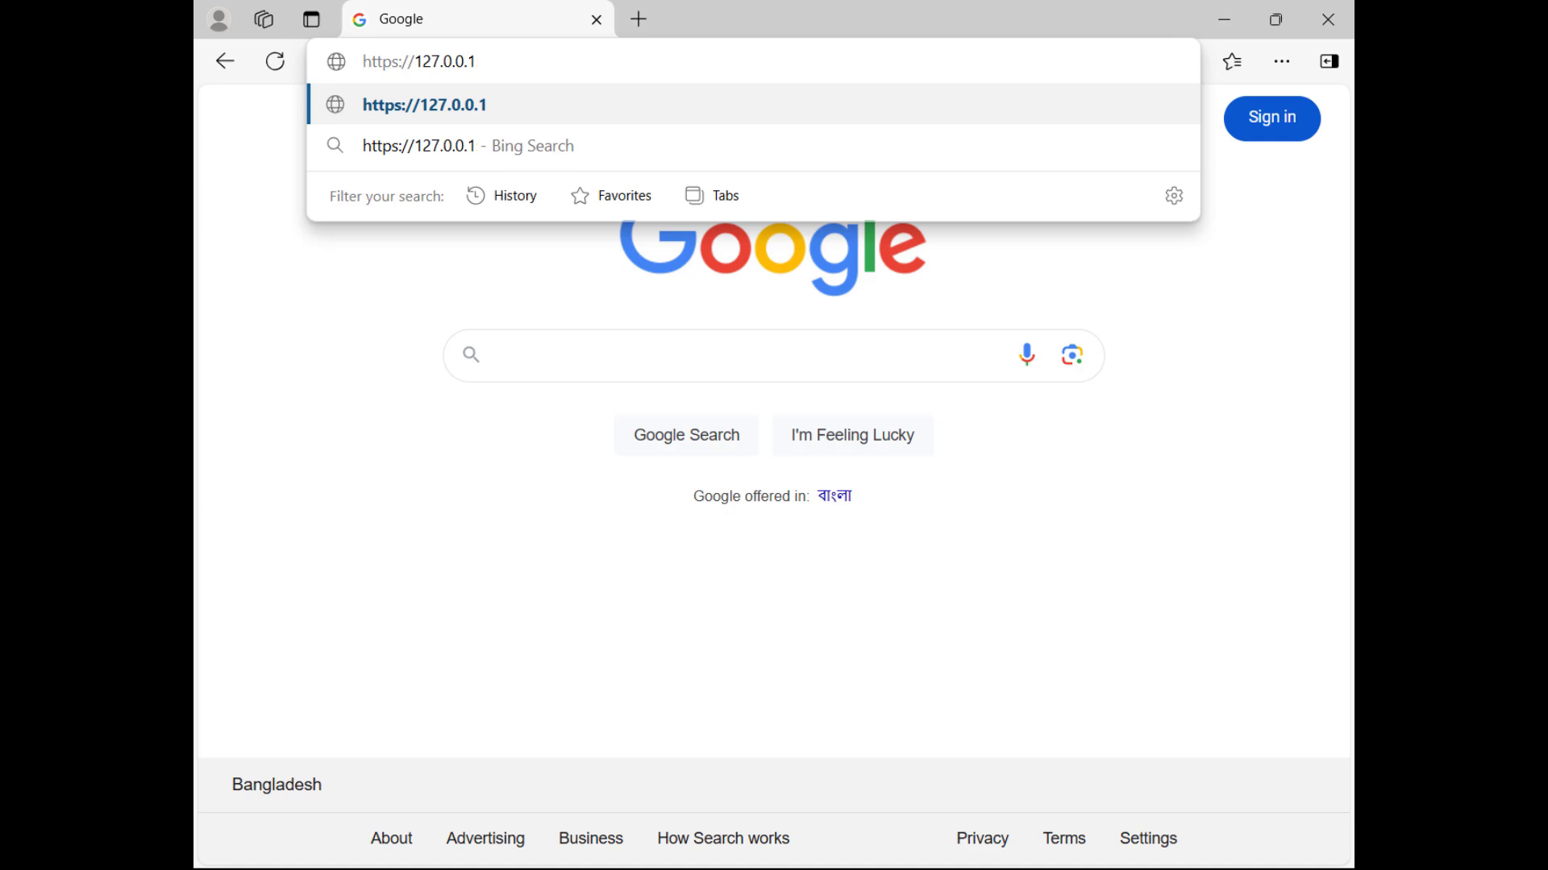
key("Enter")
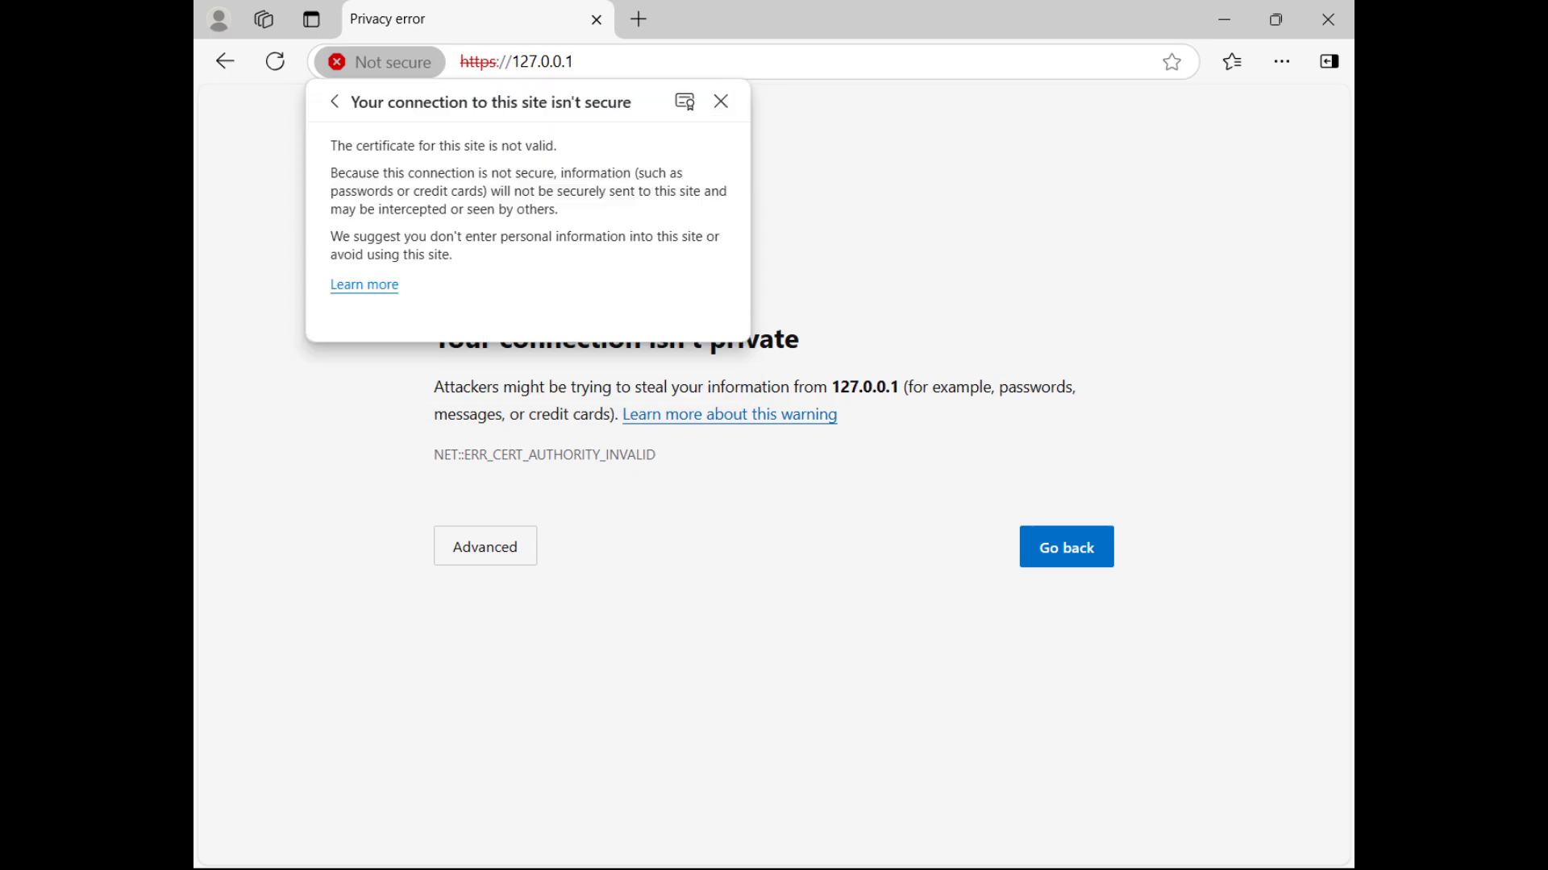
Step: Inspect the self-signed certificate, then continue to 127.0.0.1 despite the privacy warning
left_click(685, 100)
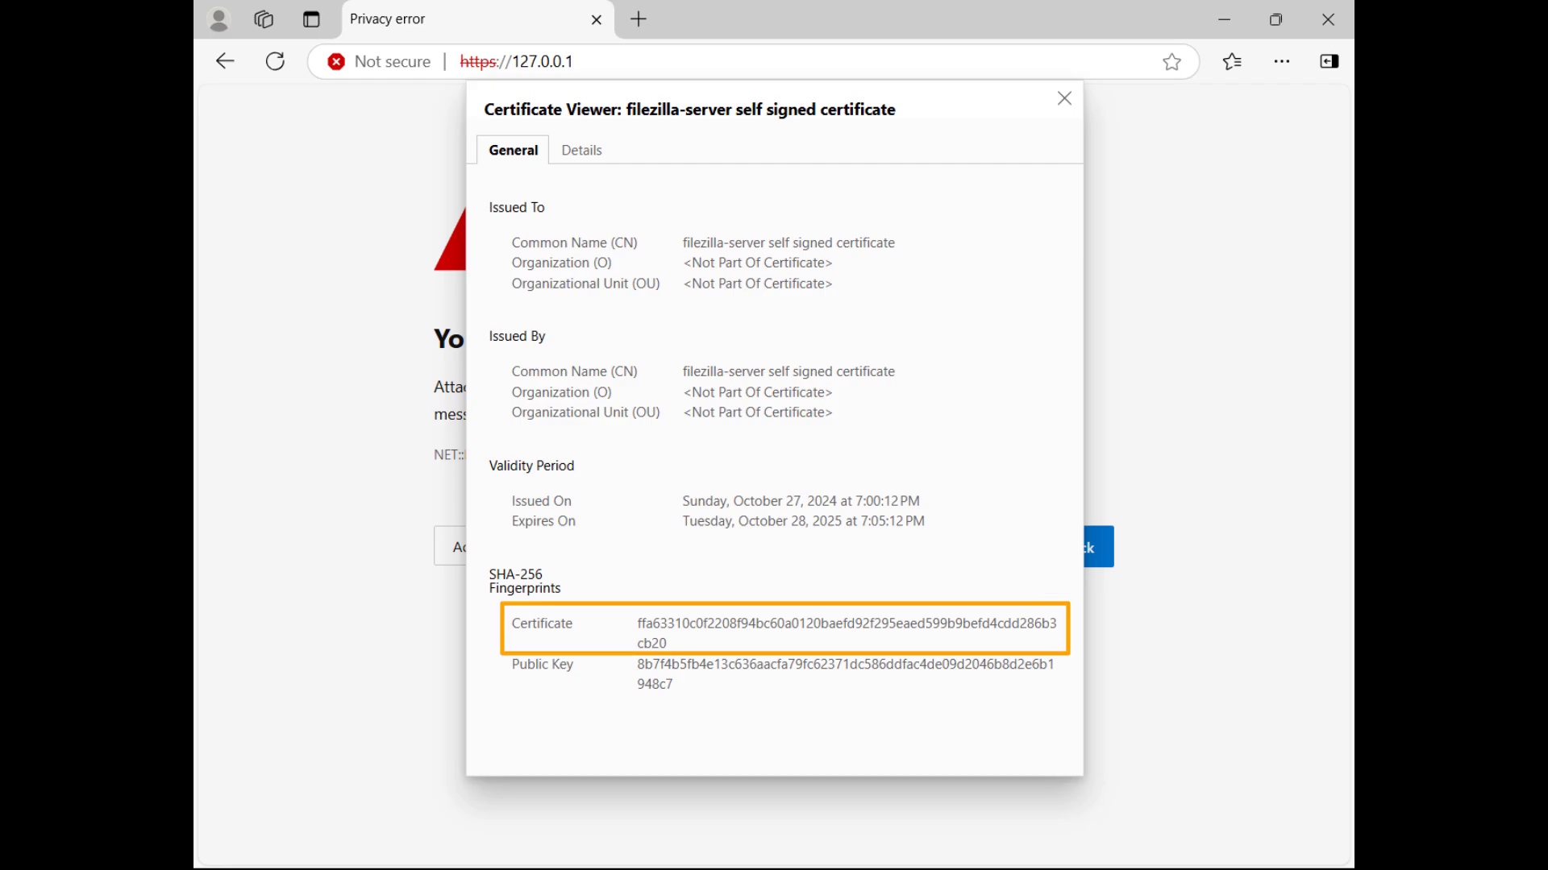
left_click(1062, 98)
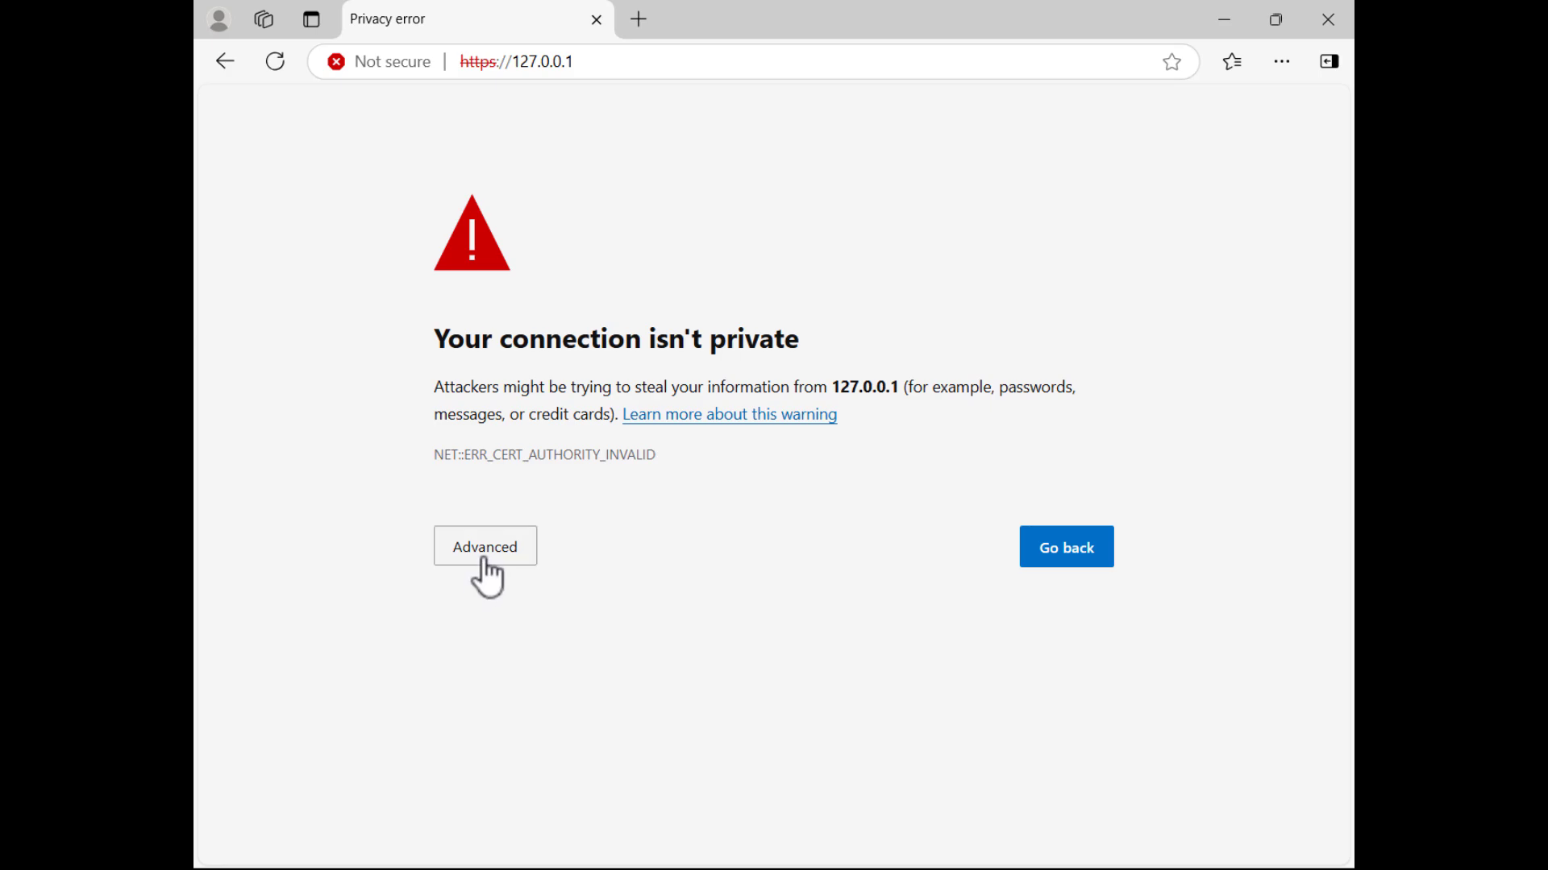
left_click(483, 547)
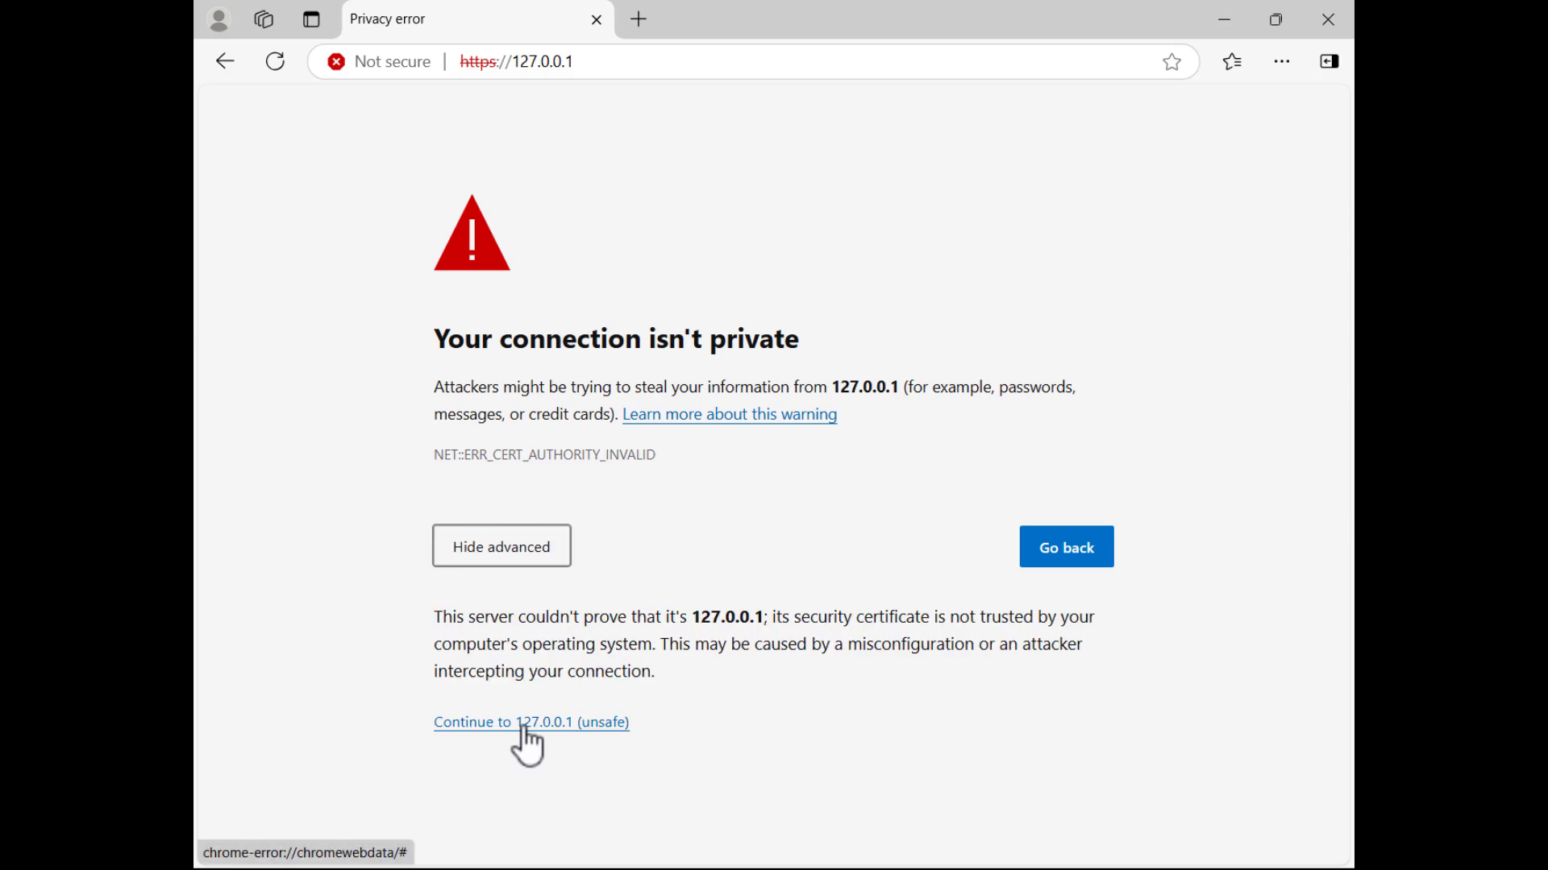
left_click(530, 722)
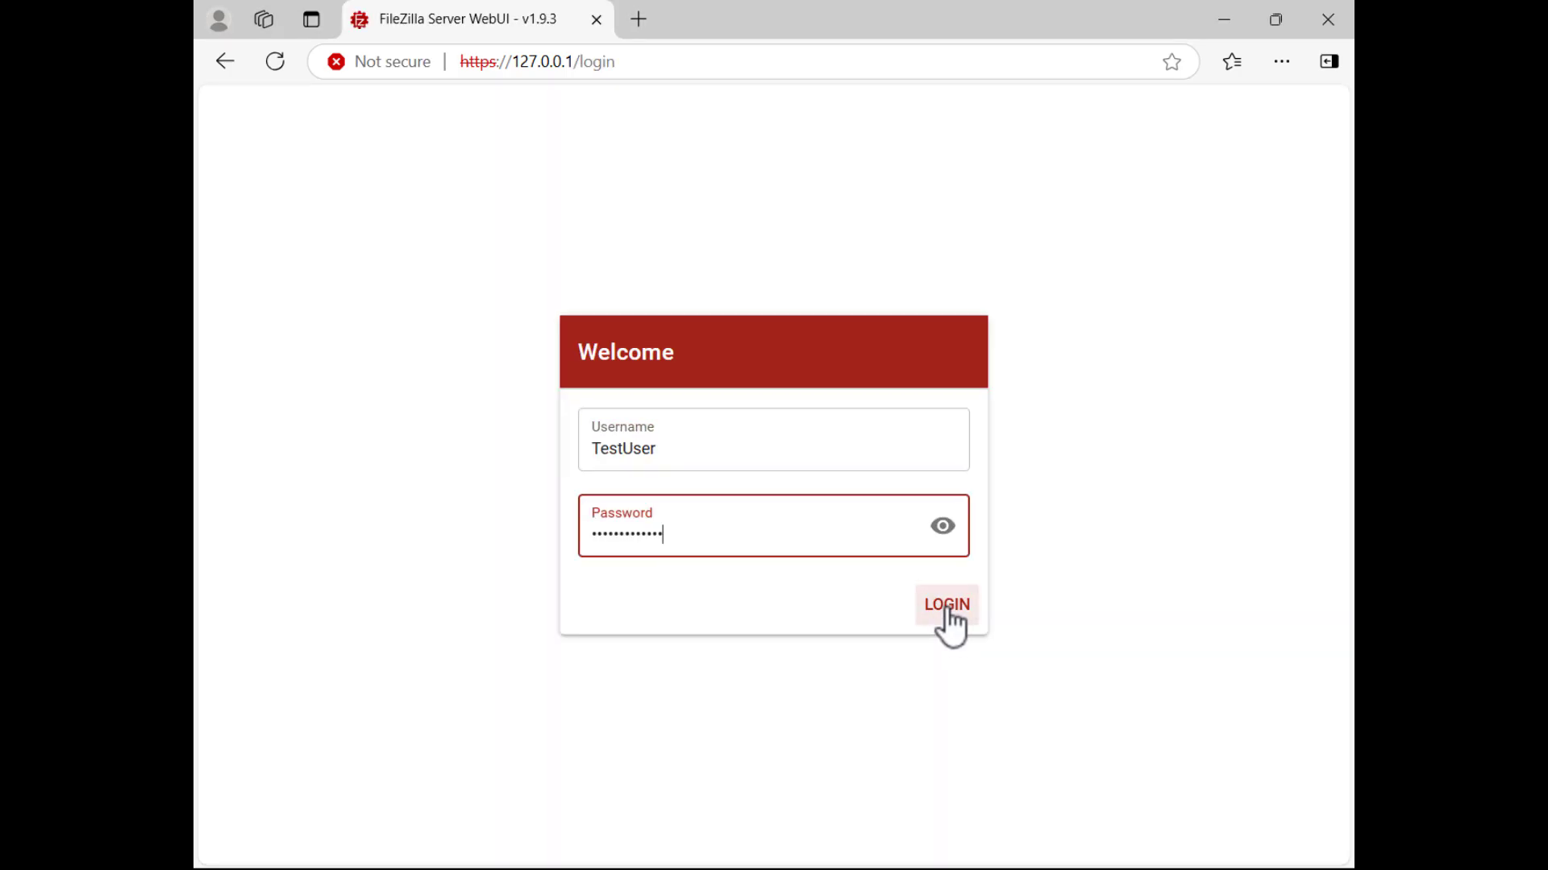
Step: Log in, browse EMPRESS/1551360, return home and show Image.jpg's actions
left_click(944, 605)
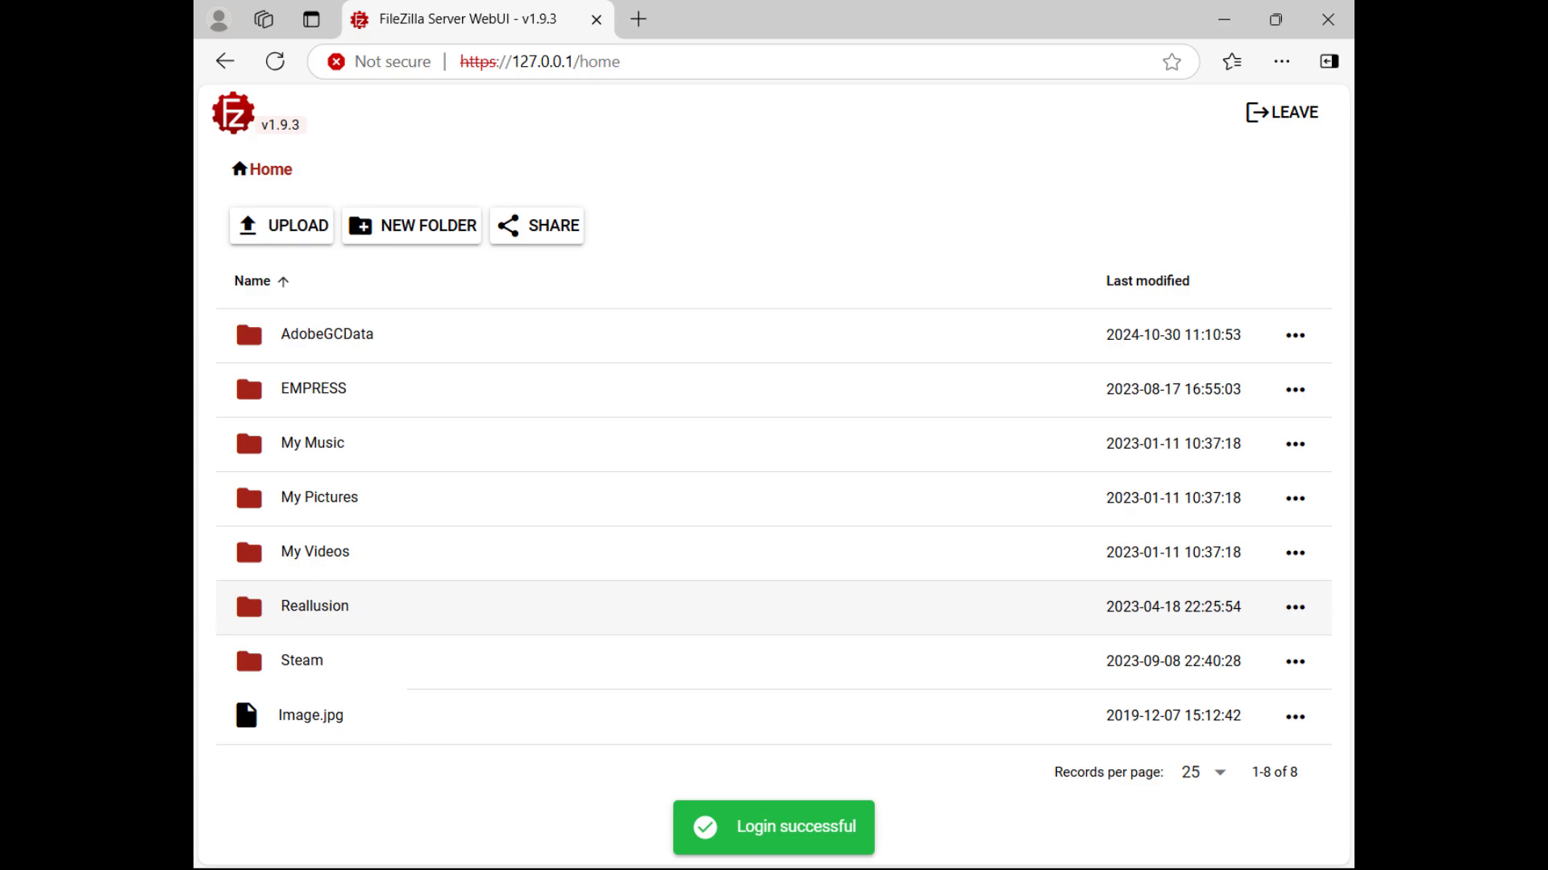
double_click(312, 388)
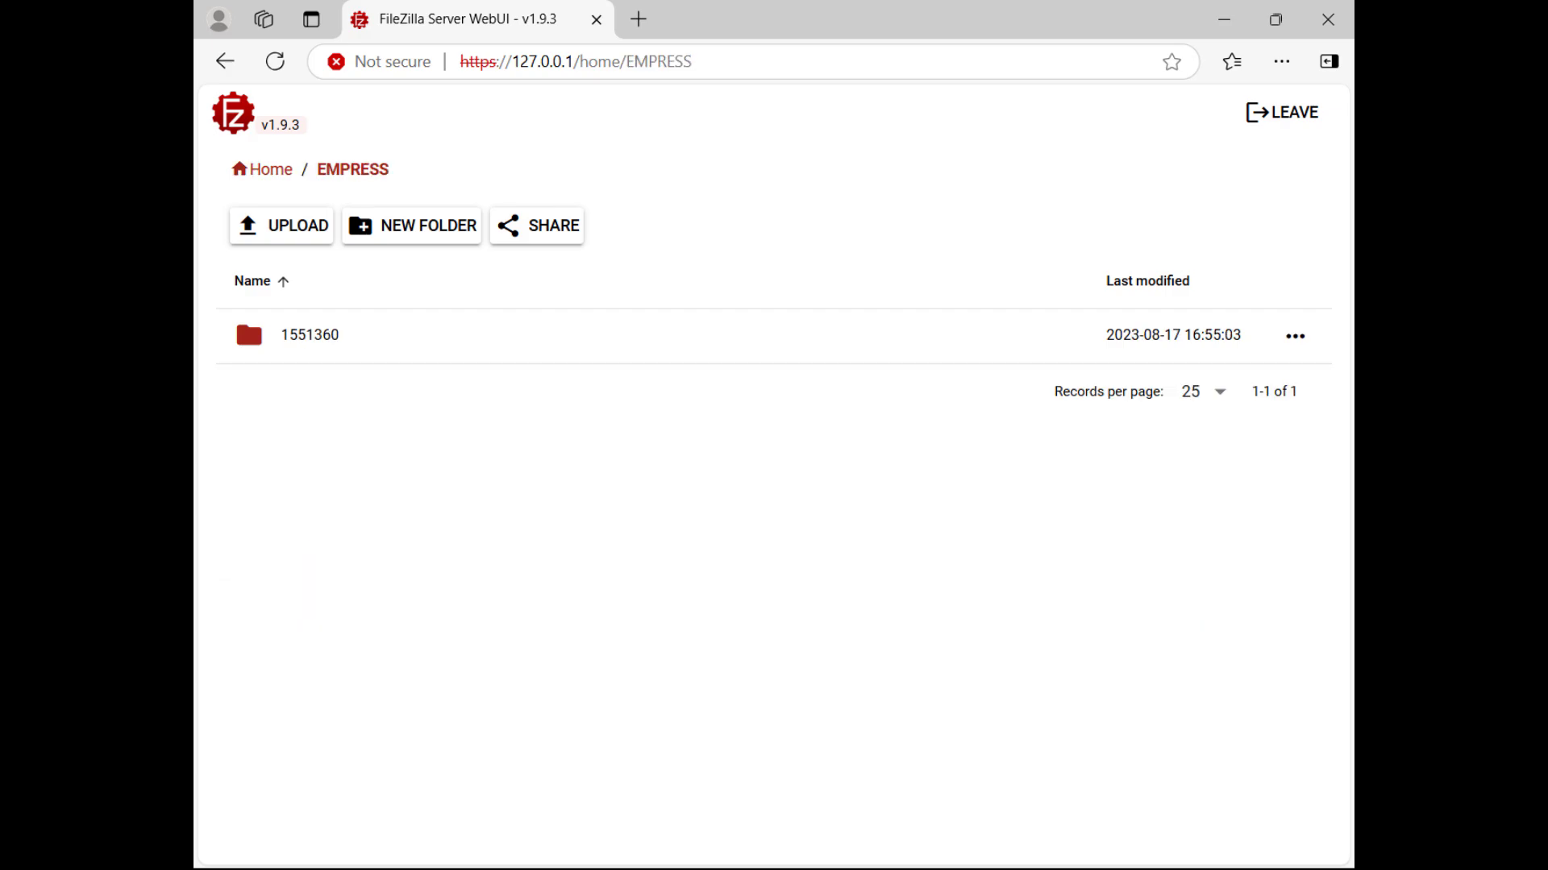
double_click(309, 335)
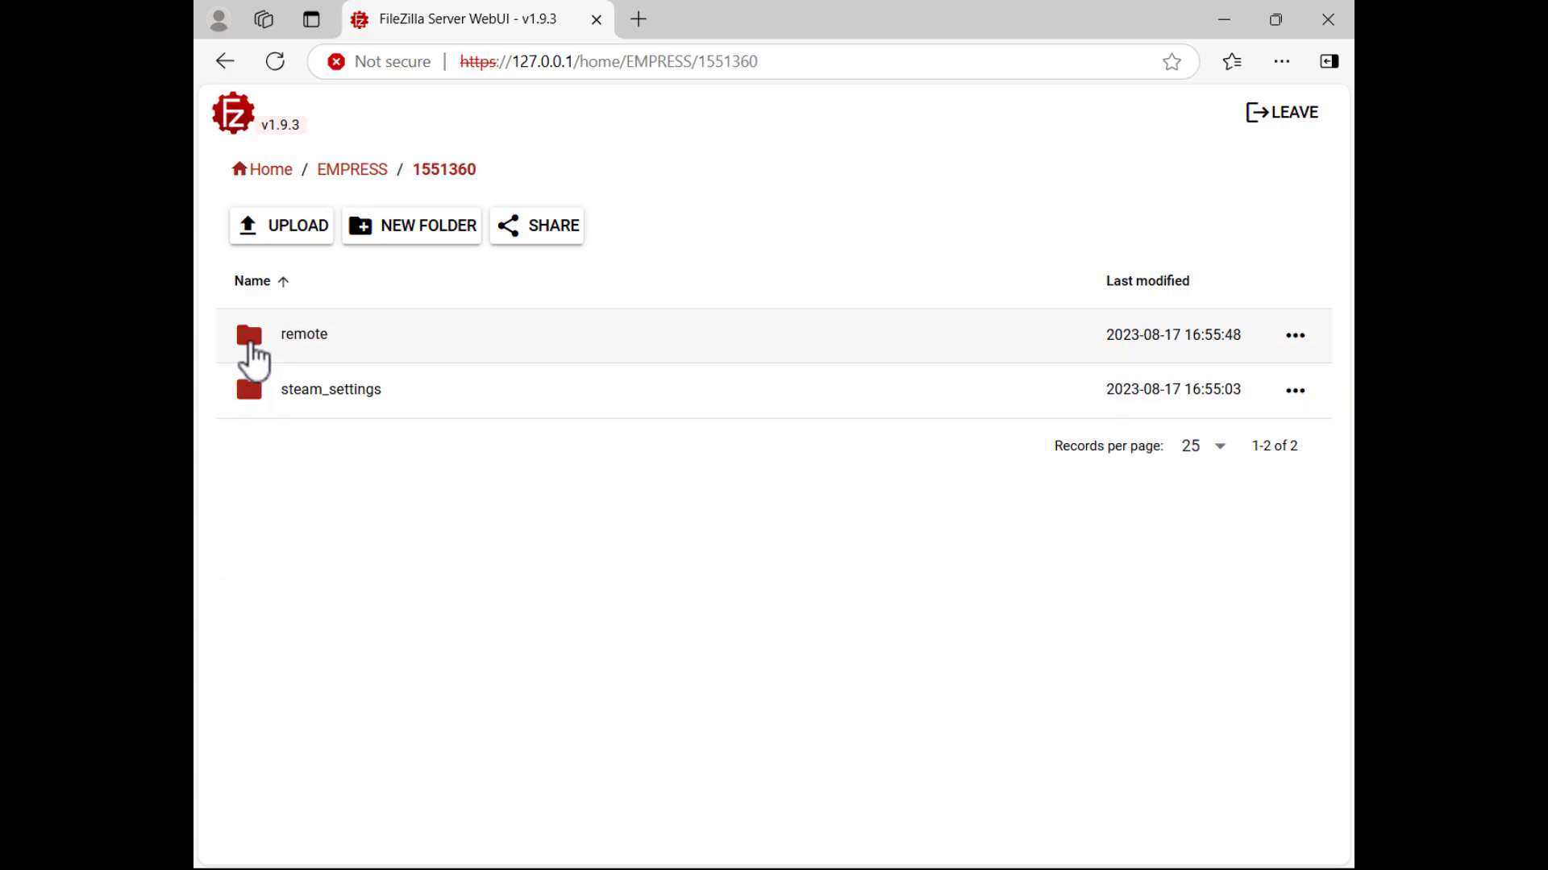
mouse_move(445, 170)
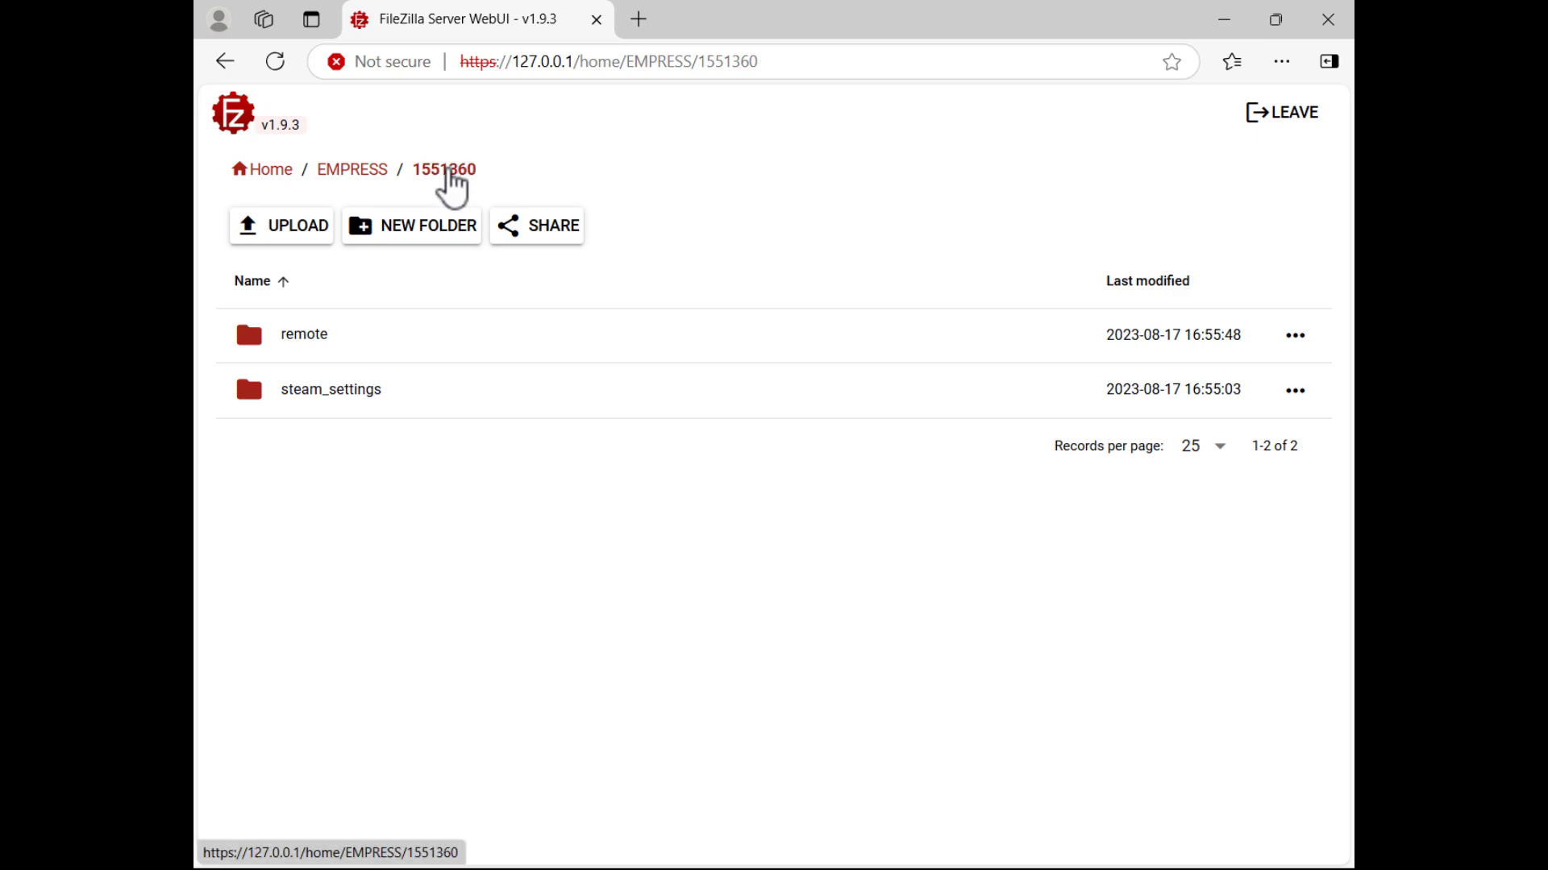
left_click(269, 169)
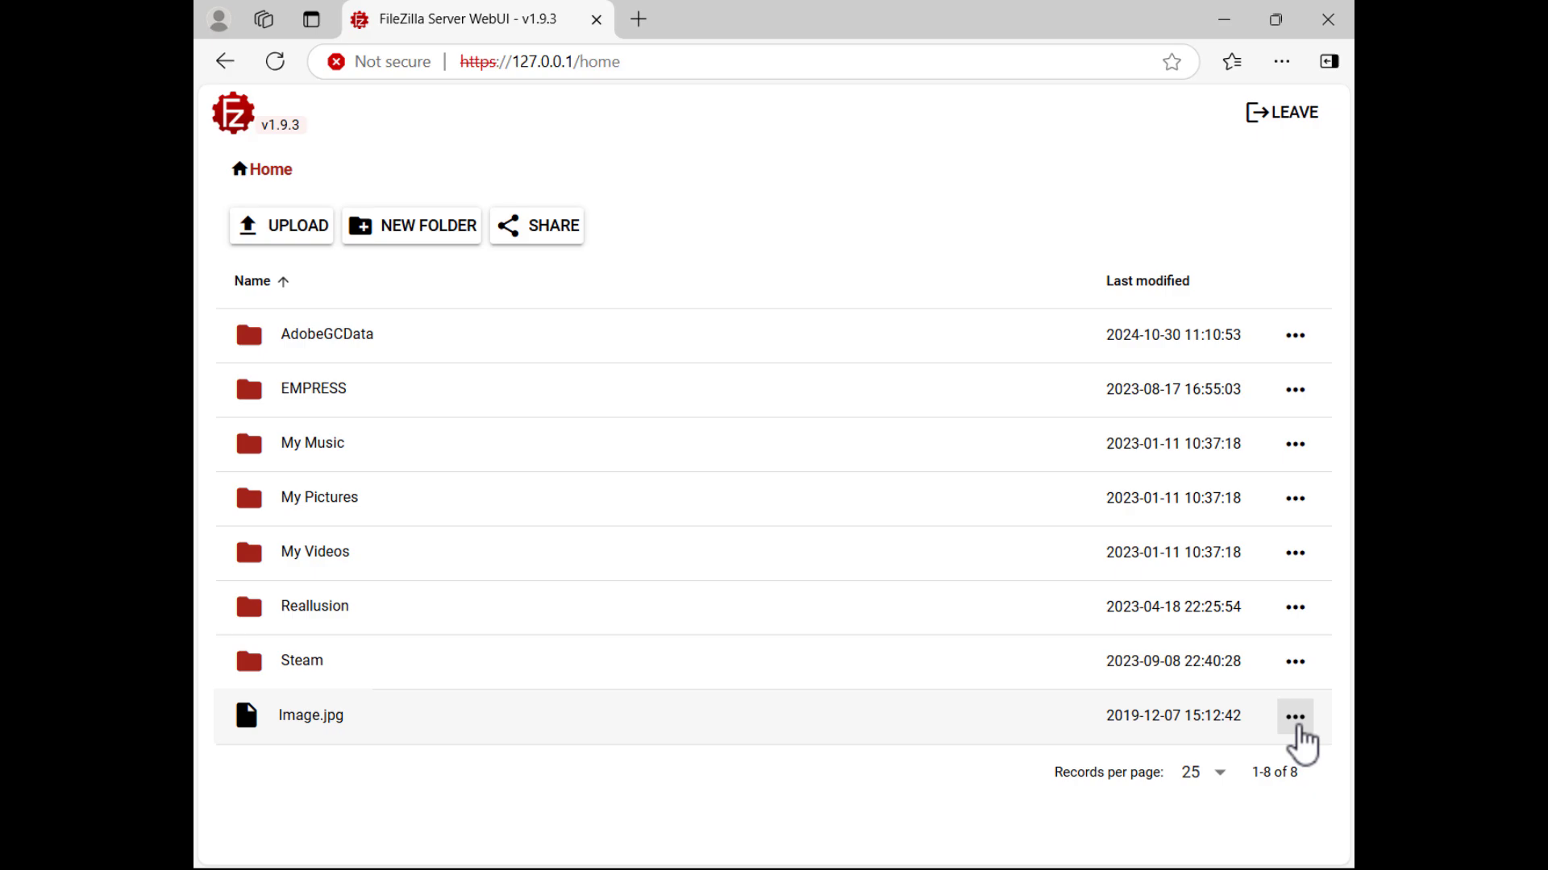
left_click(1294, 716)
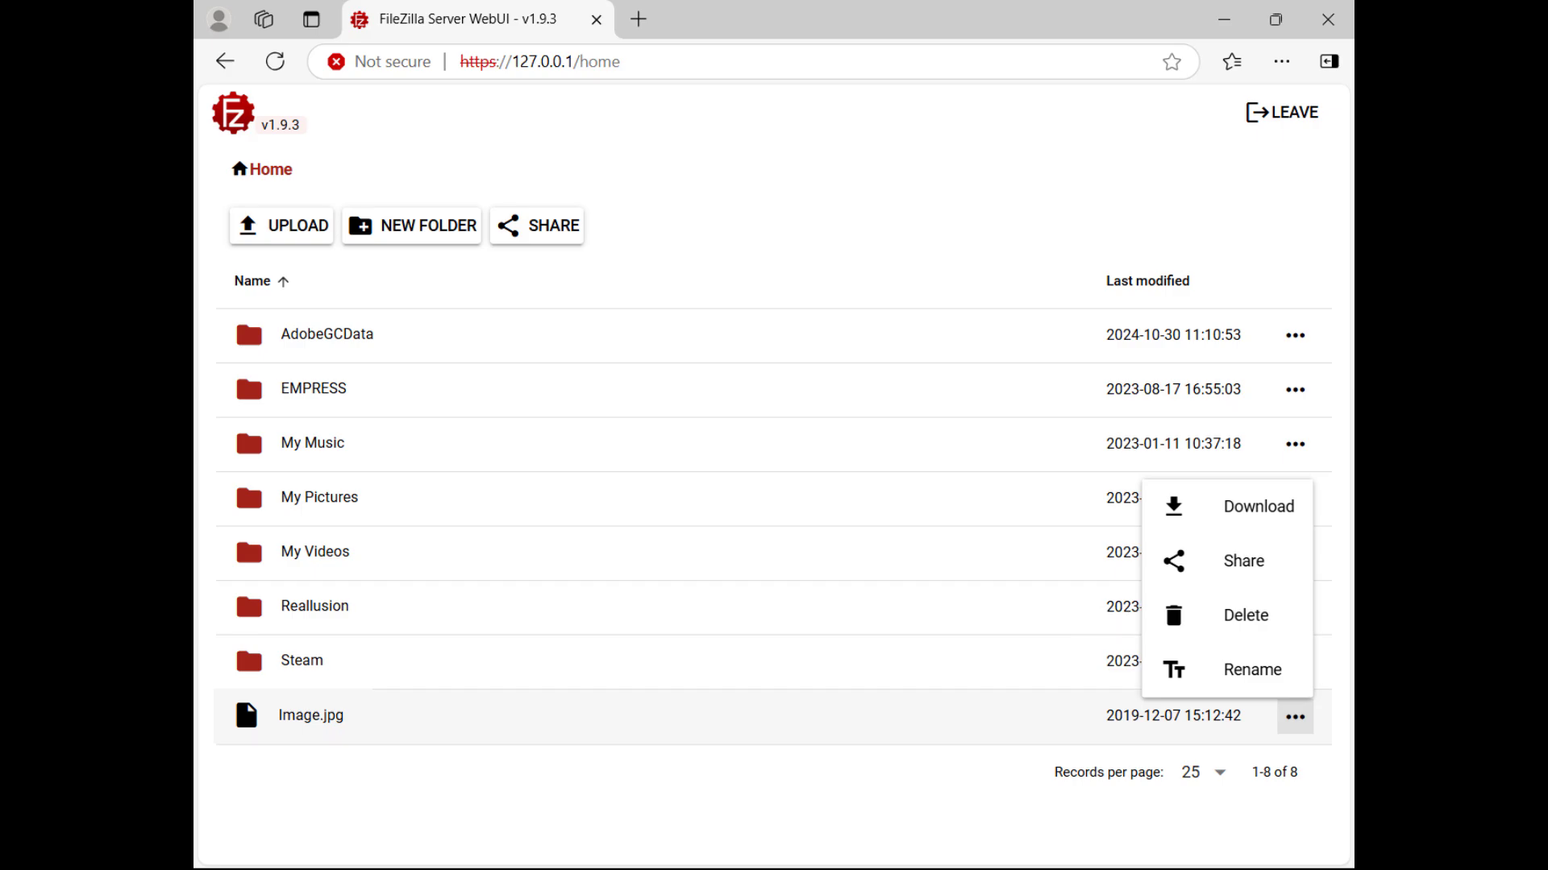
Step: Start a public share link with expiration set to October 31, 2024
left_click(1243, 561)
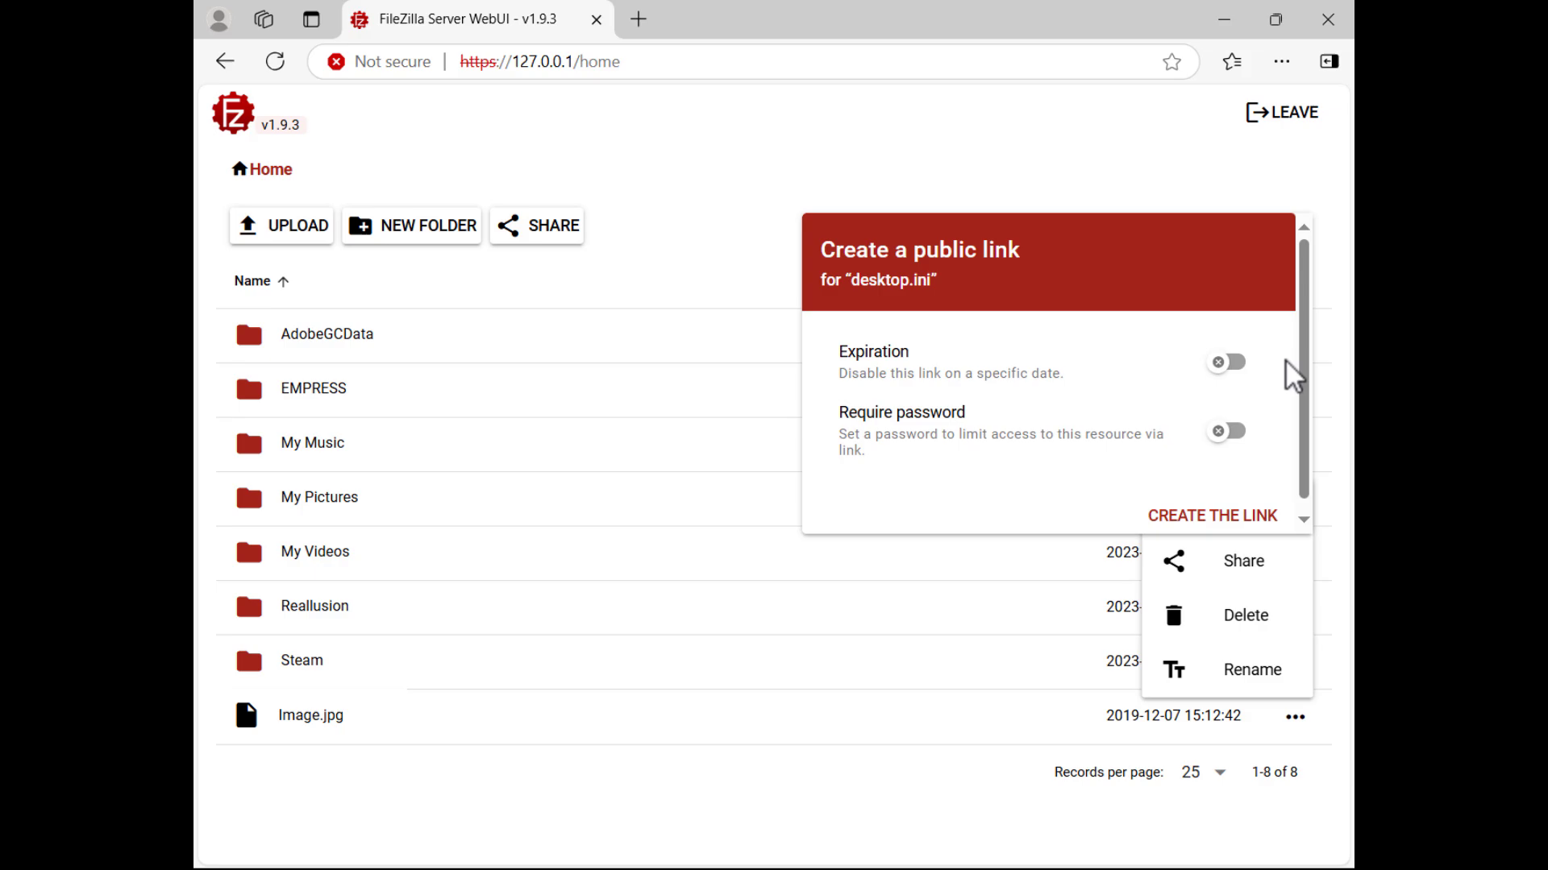
left_click(1225, 363)
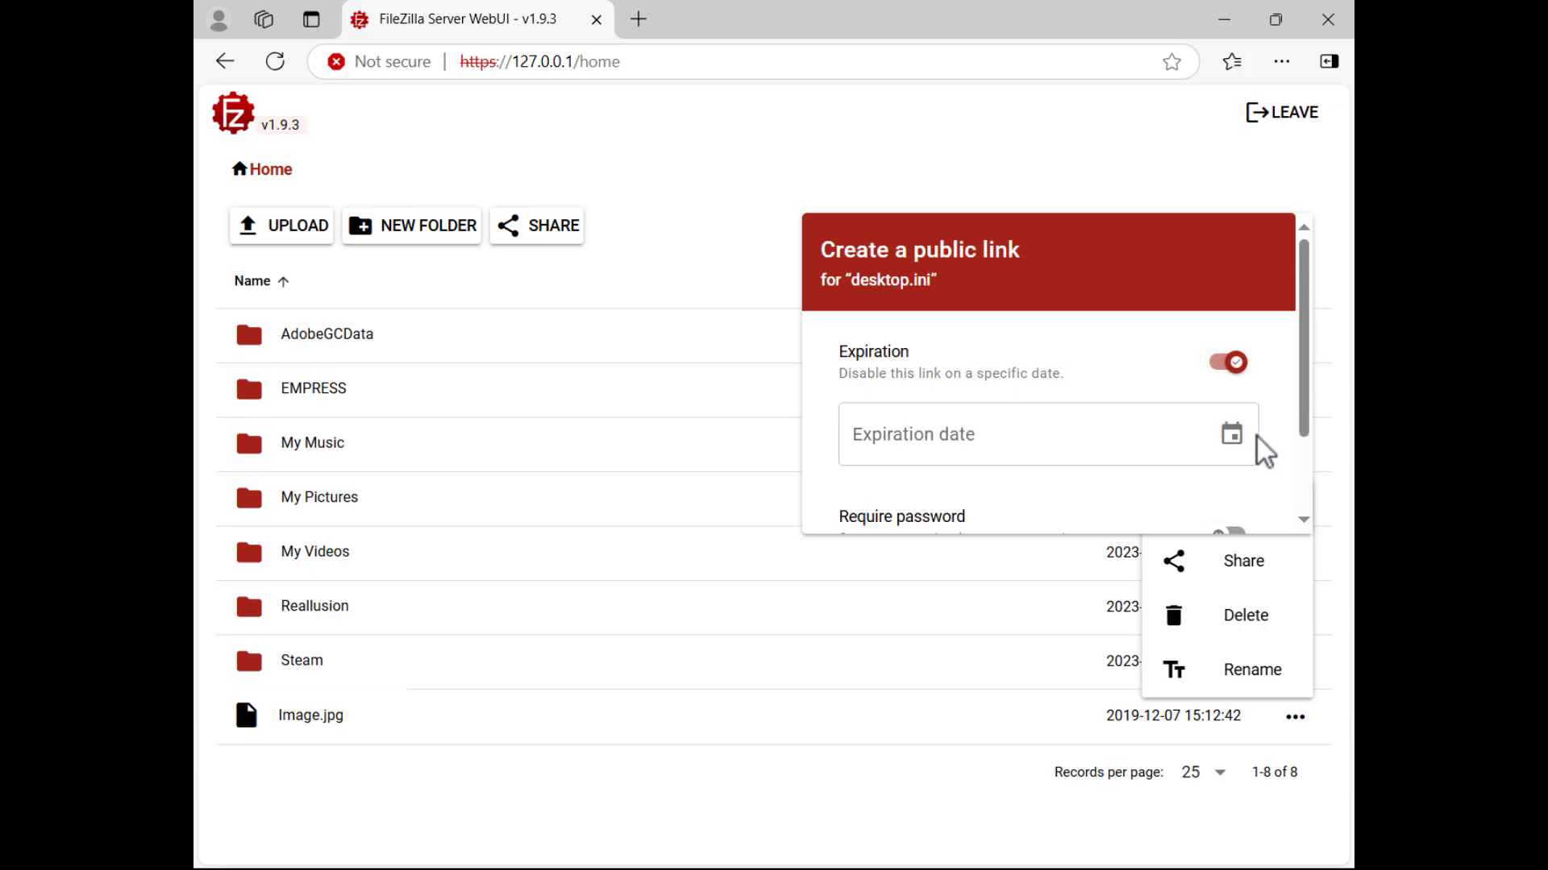
left_click(1036, 434)
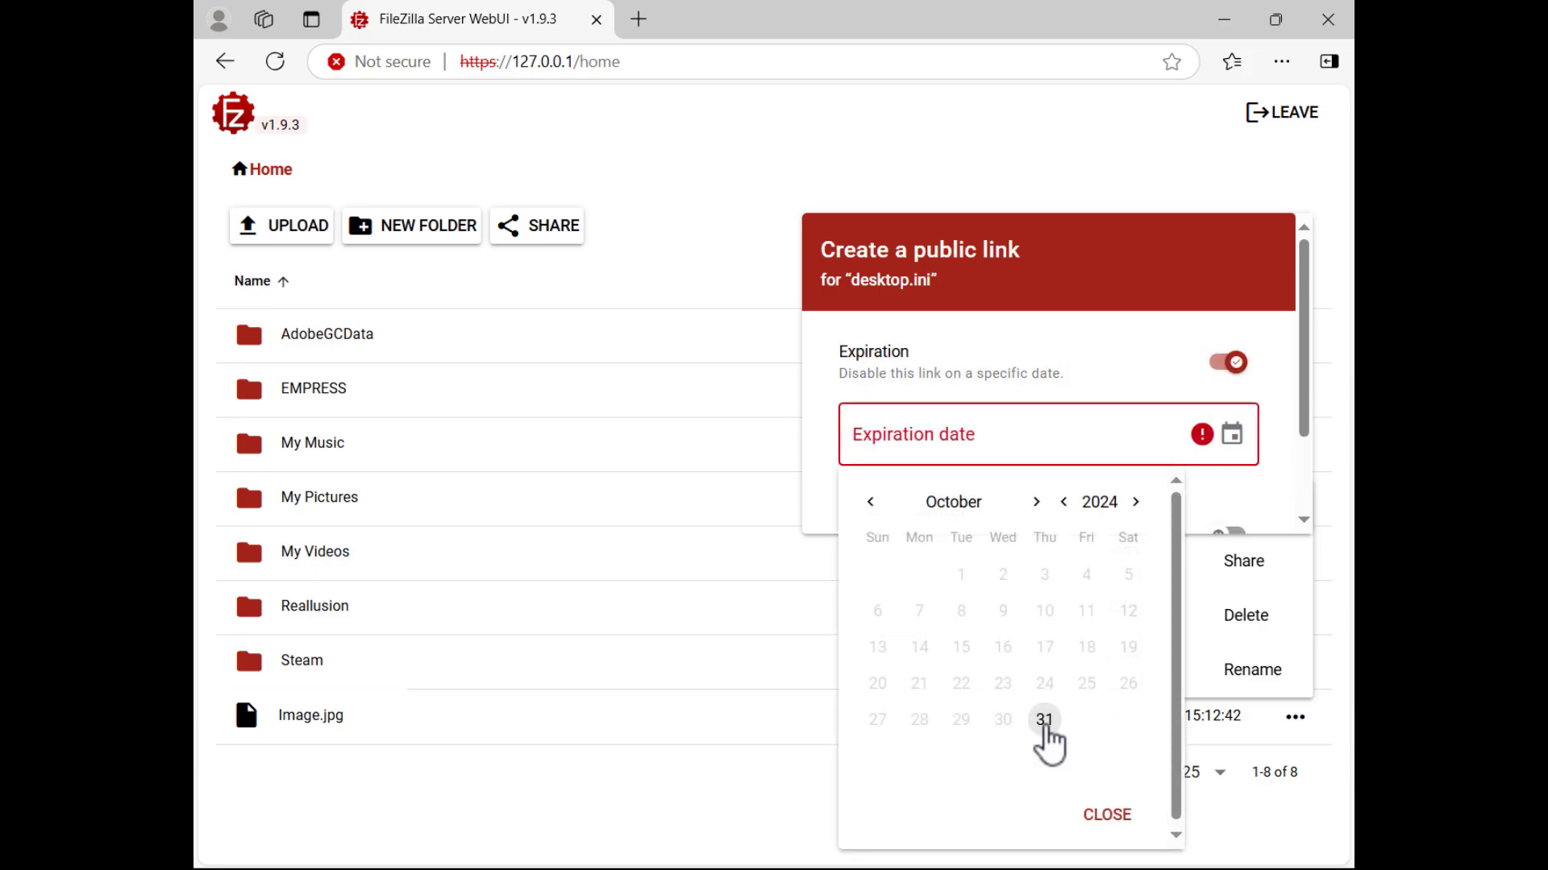
left_click(1043, 719)
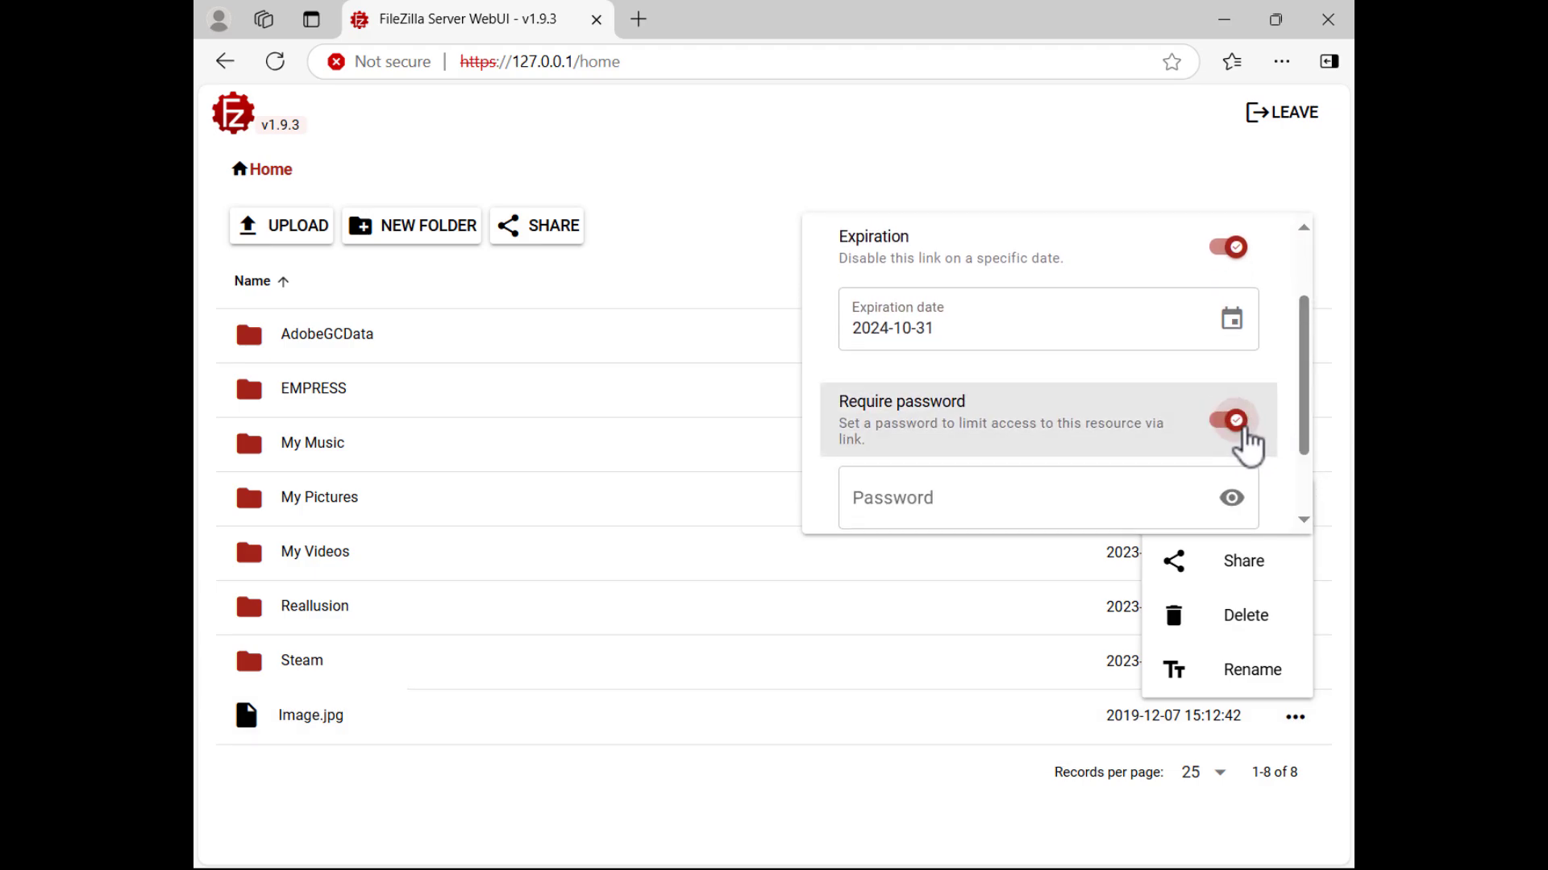
type("password")
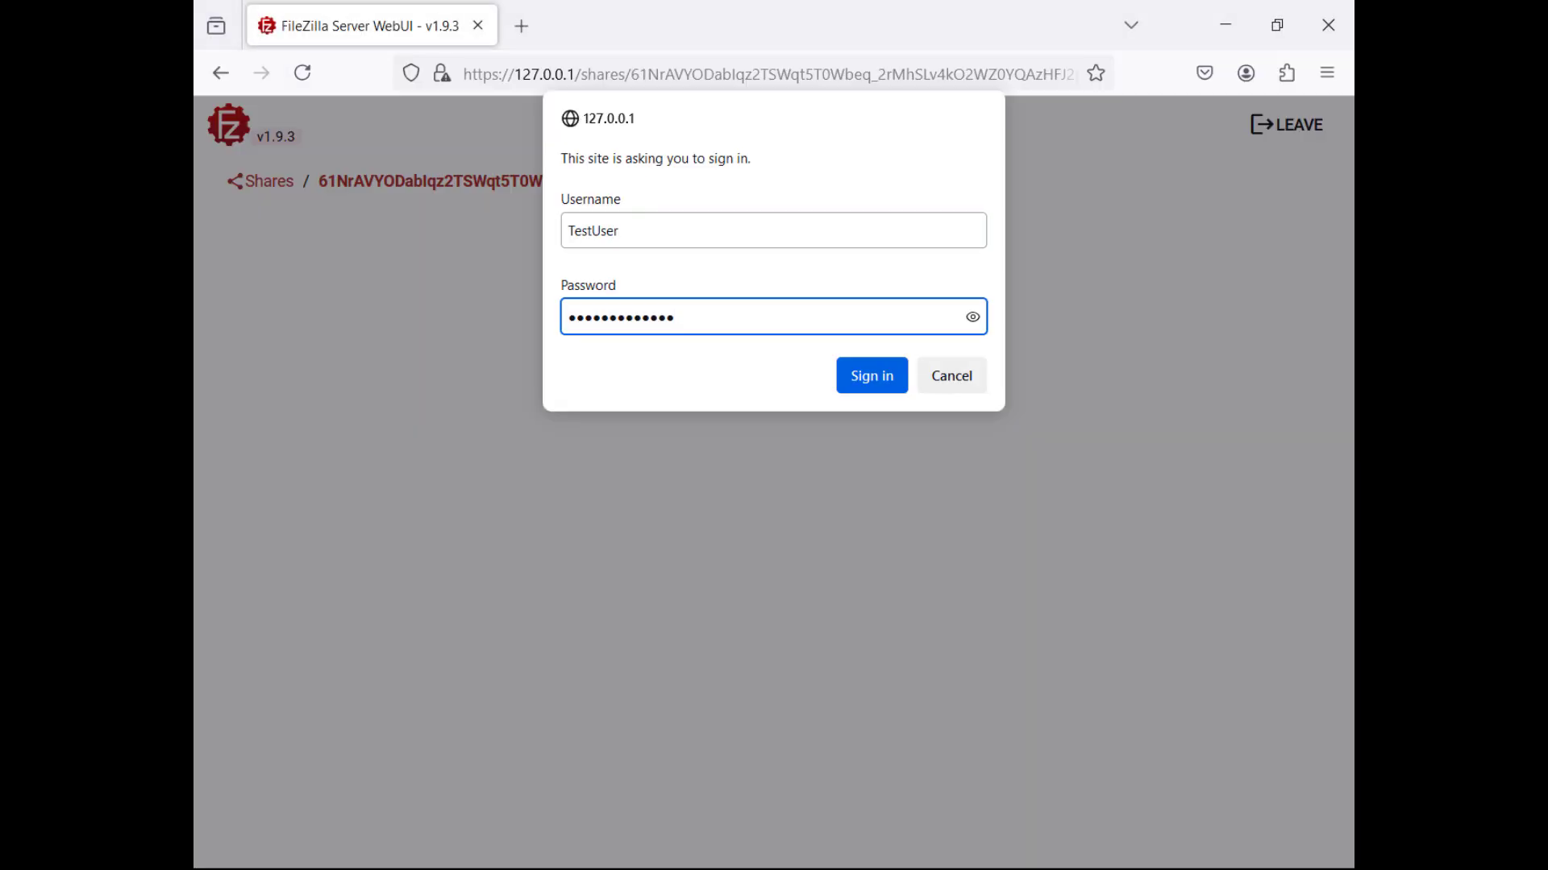
left_click(869, 375)
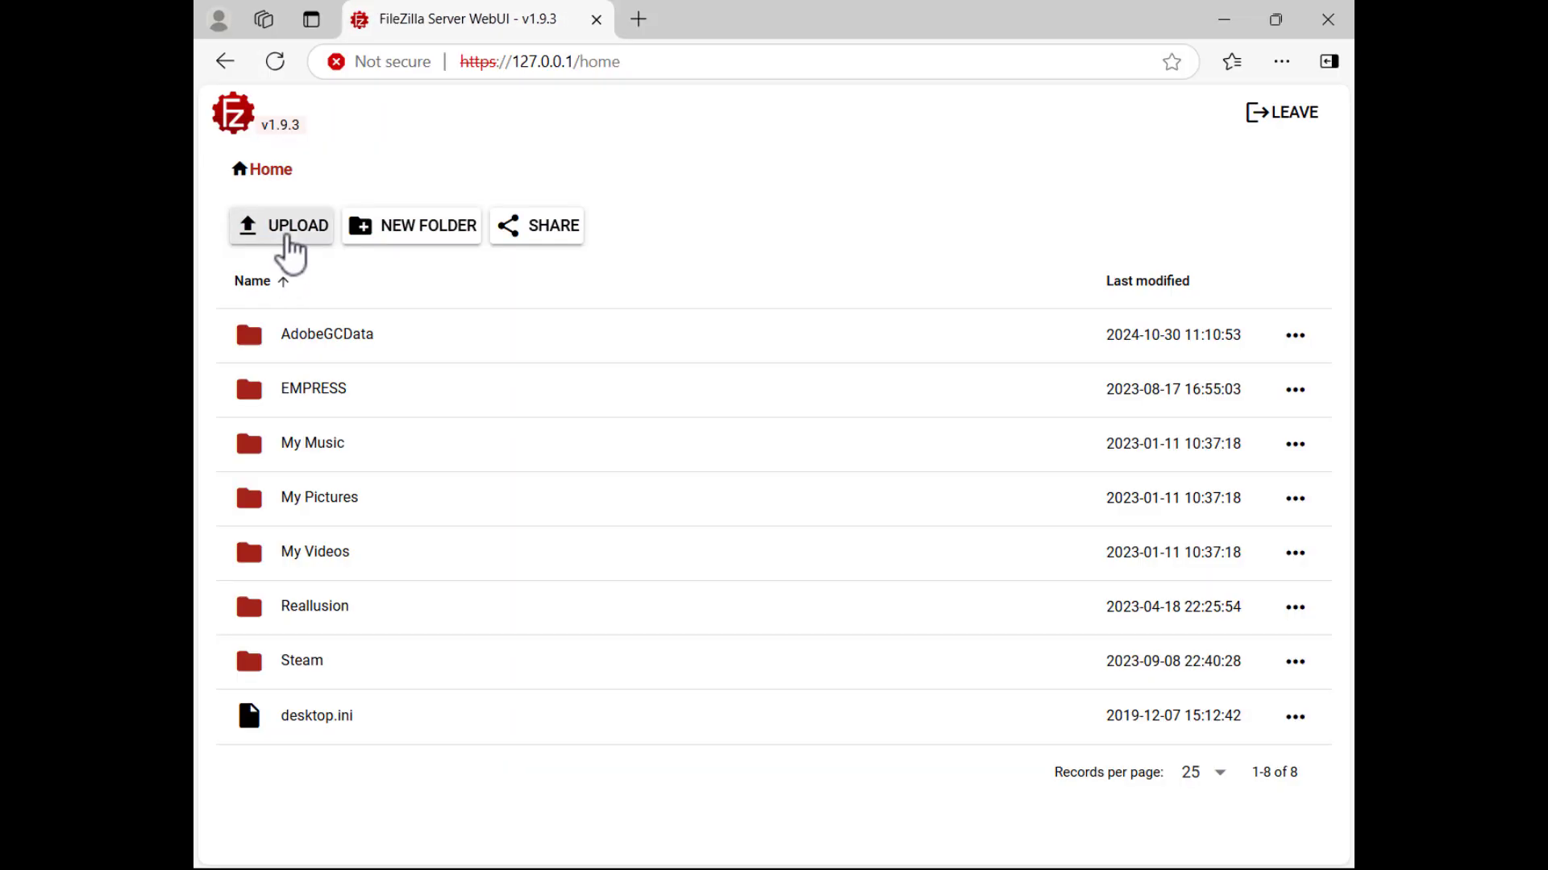
Step: Upload configuration file.xml and create a new folder named Folder 1
left_click(297, 226)
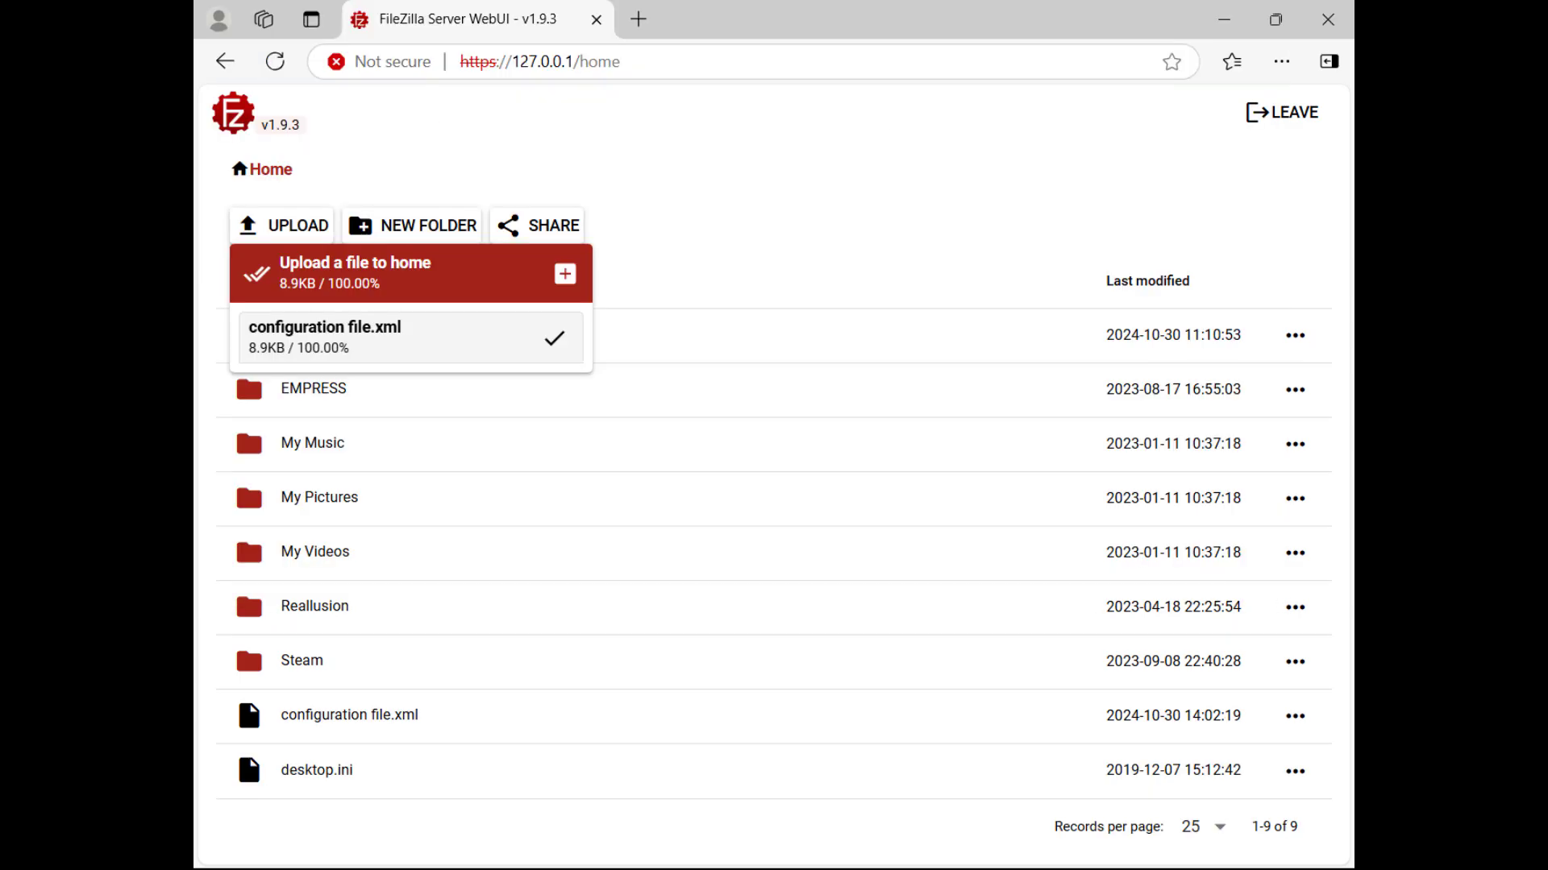
left_click(425, 225)
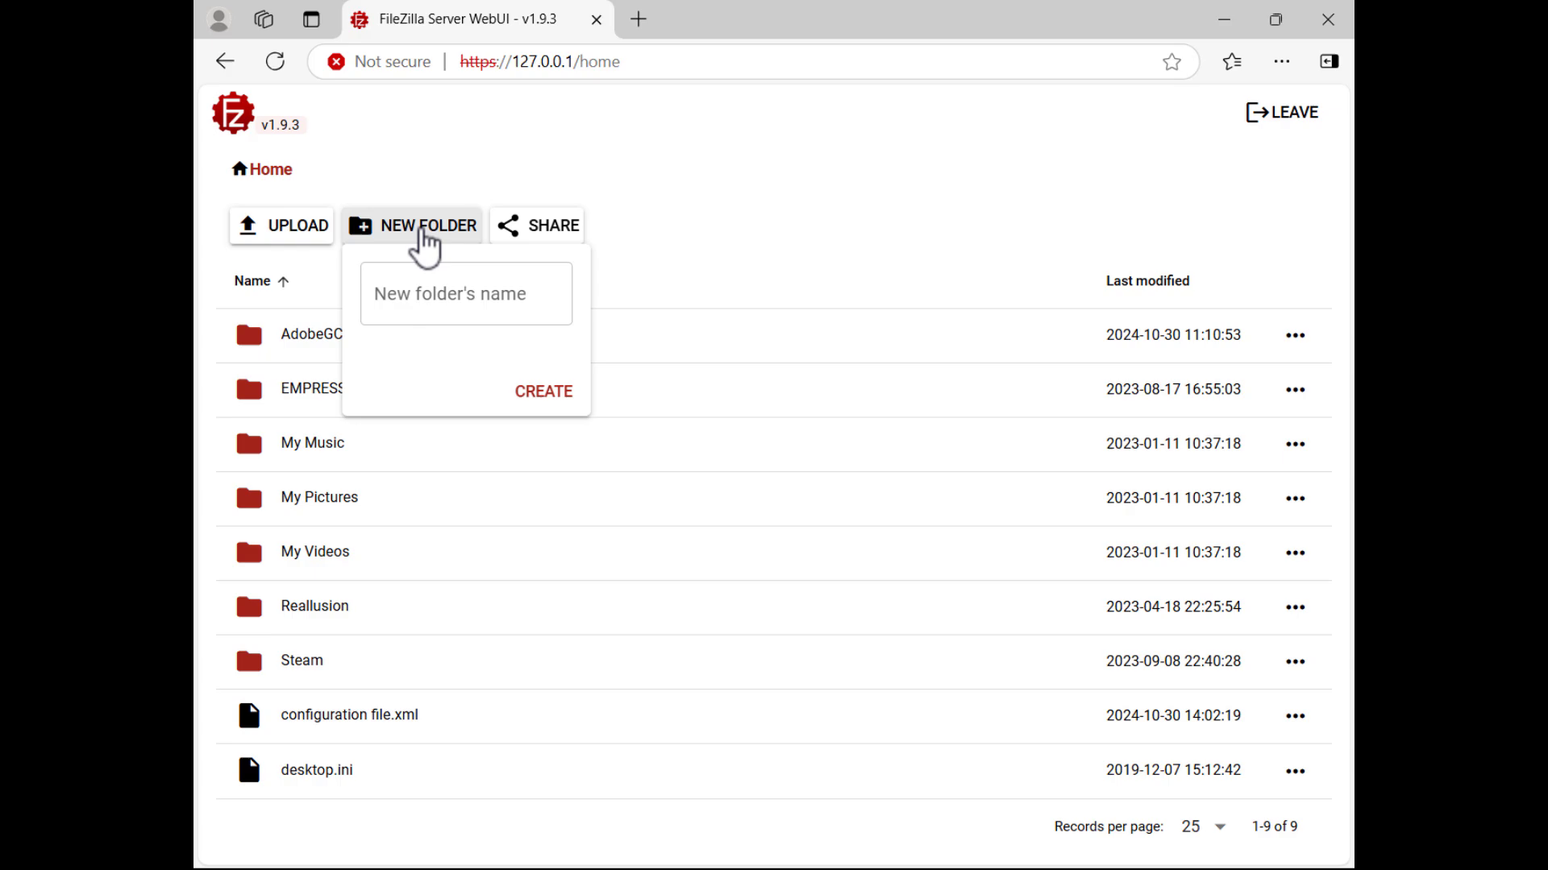
type("Folder 1")
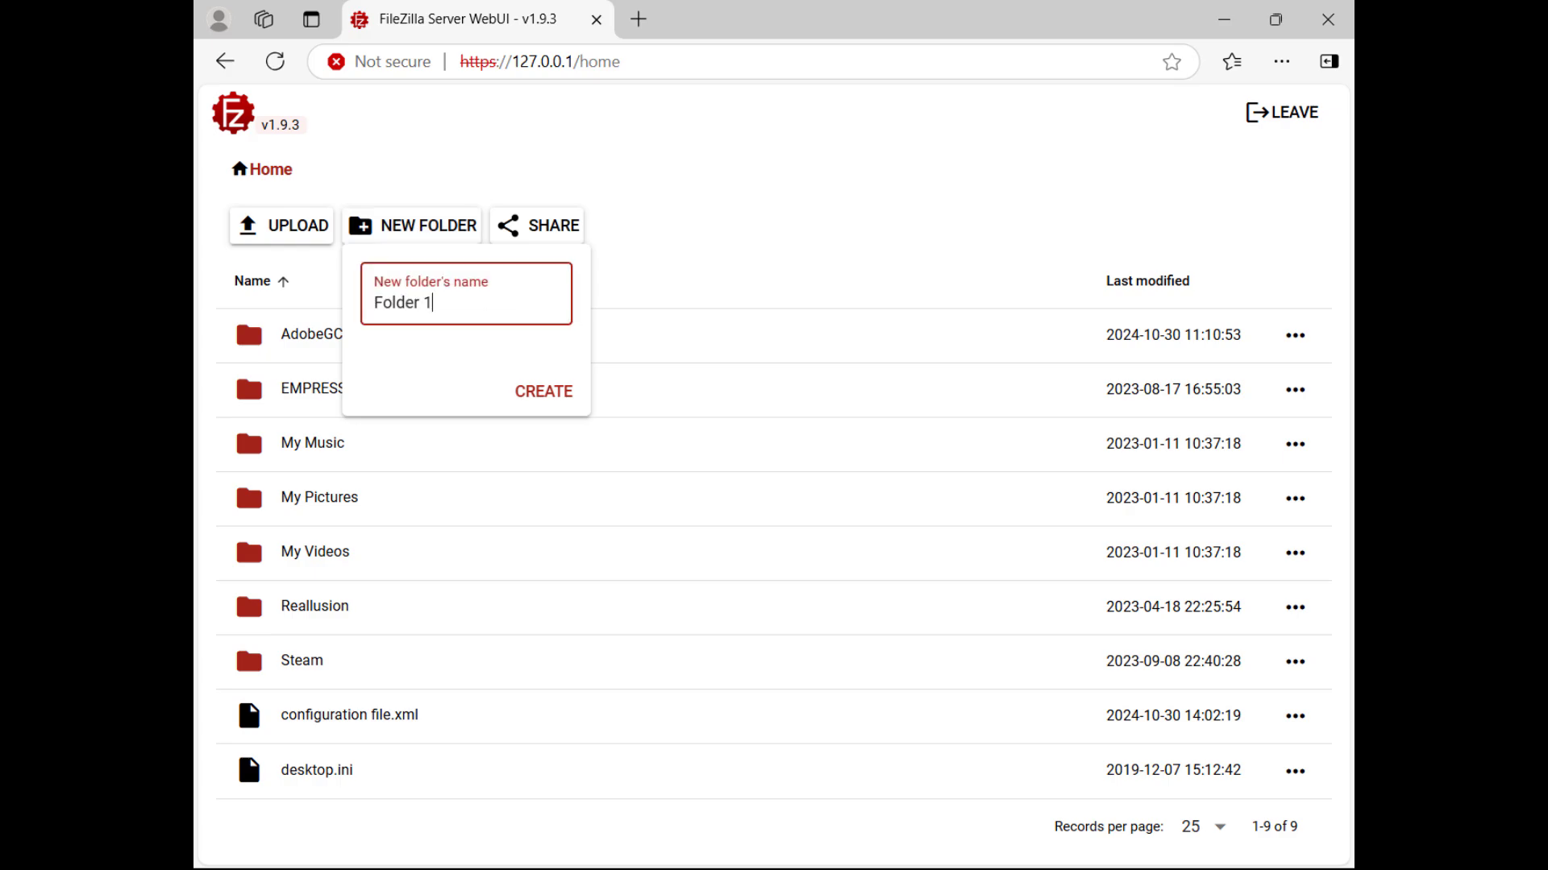
left_click(544, 390)
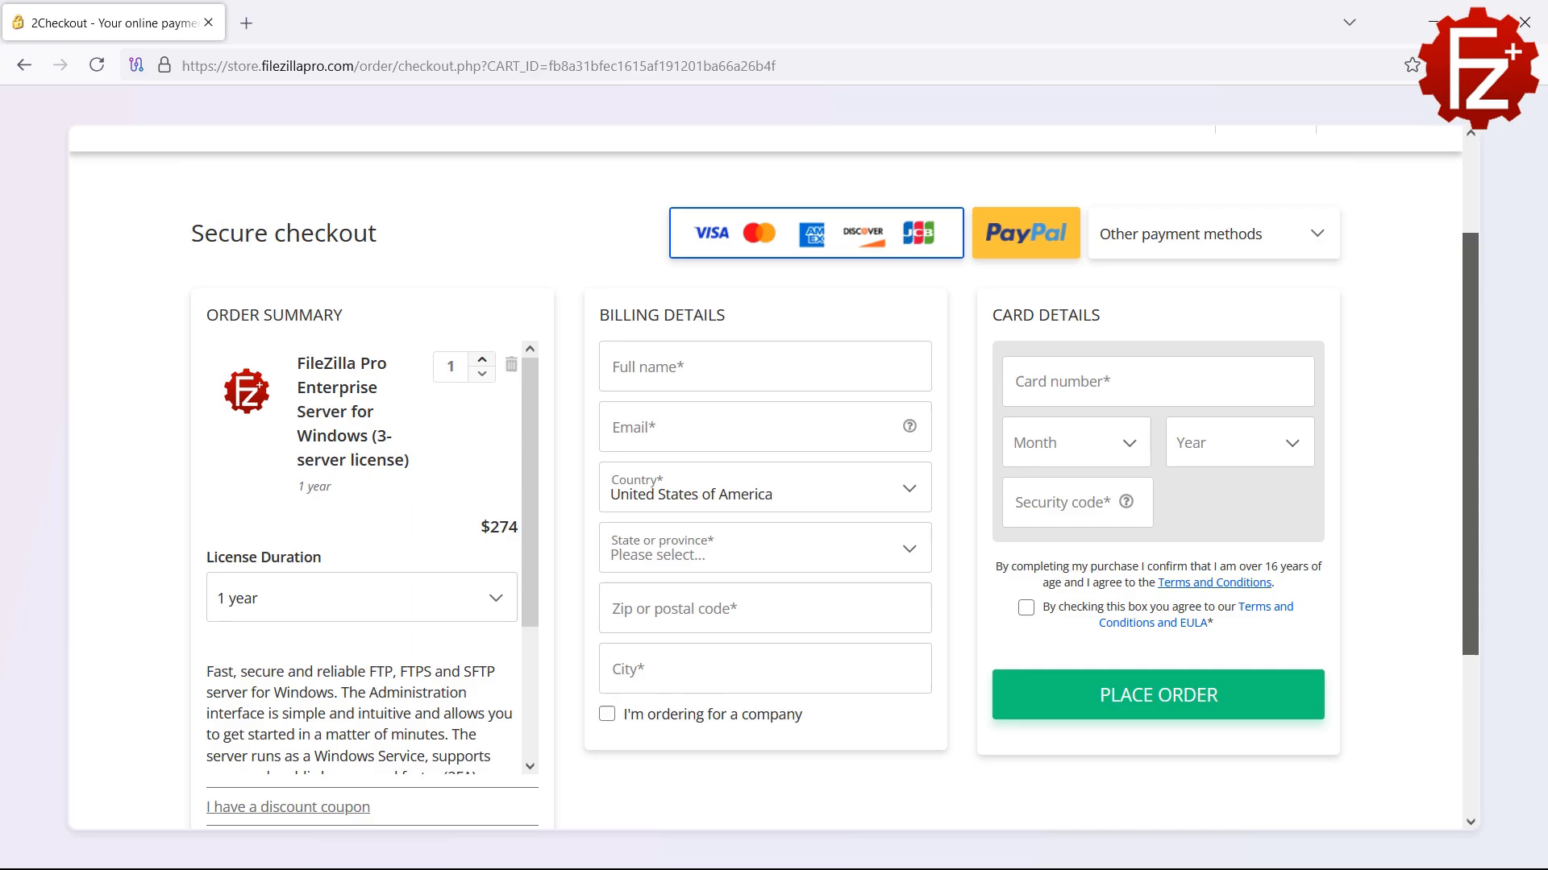
Step: Scroll the 2Checkout page down to the $274.00 order total
scroll("down", 3)
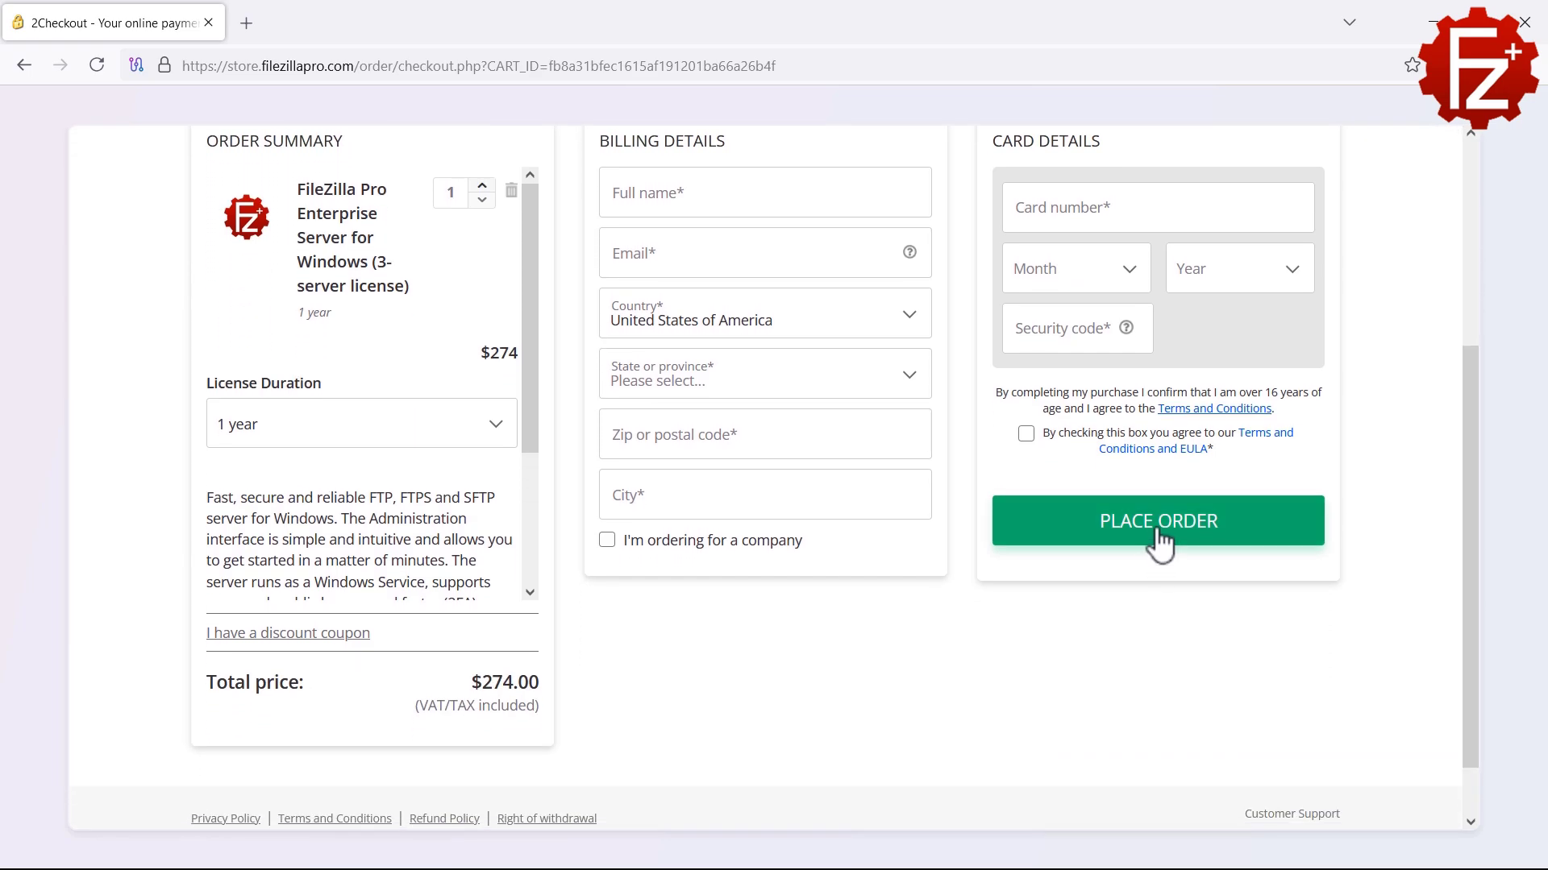